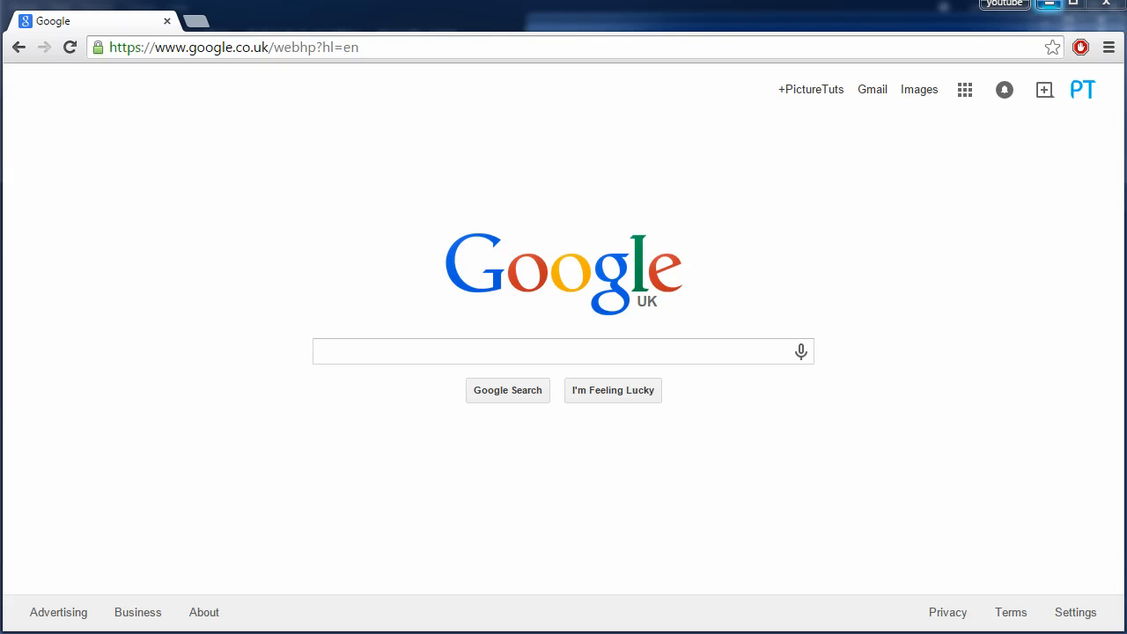
mouse_move(421, 325)
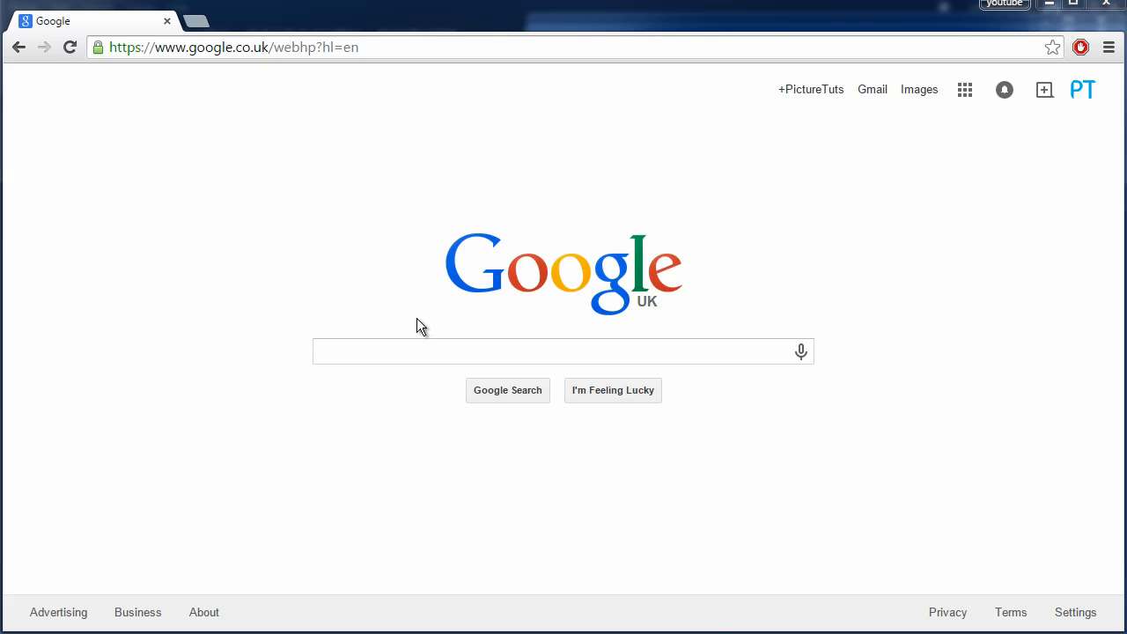
Step: Run a Google search for "steam skins 2015"
type("steam skins 2015")
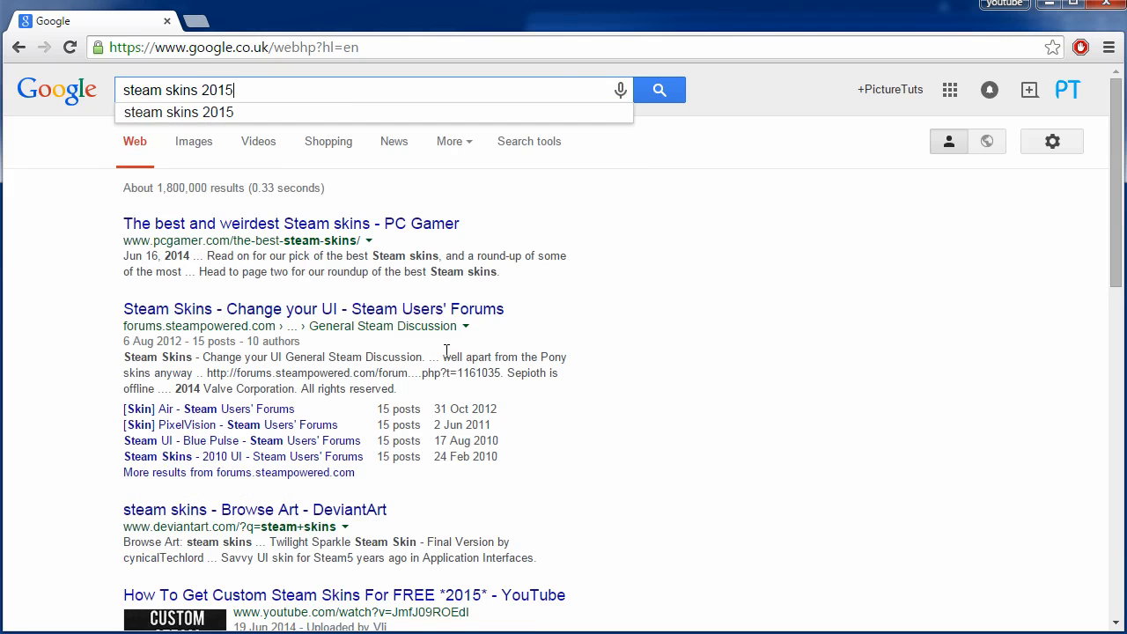
left_click(659, 90)
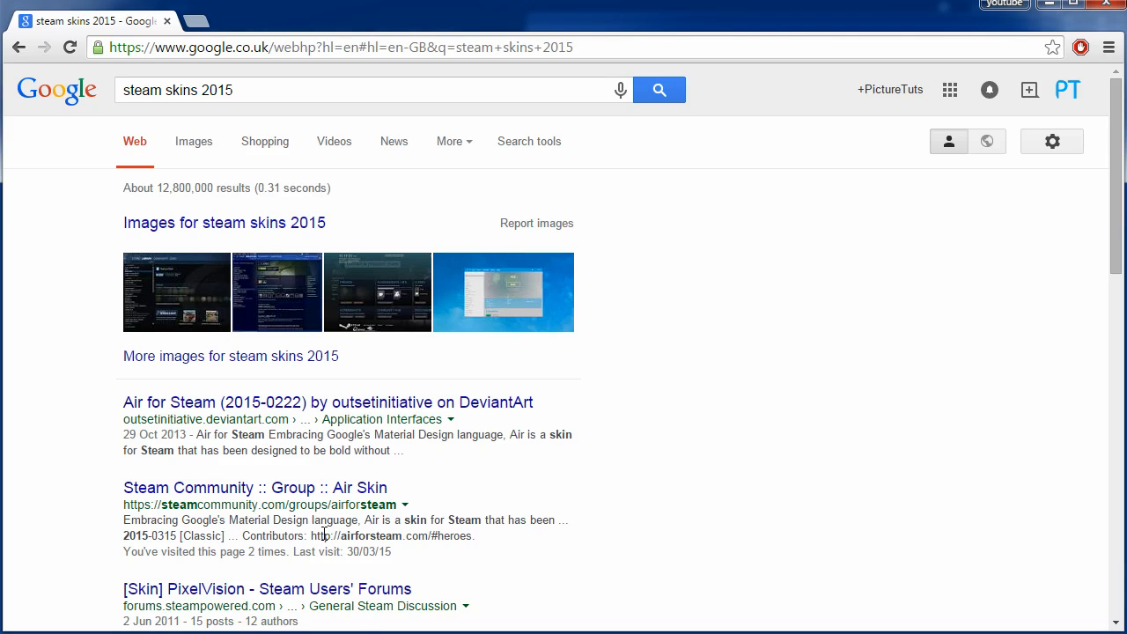
mouse_move(302, 489)
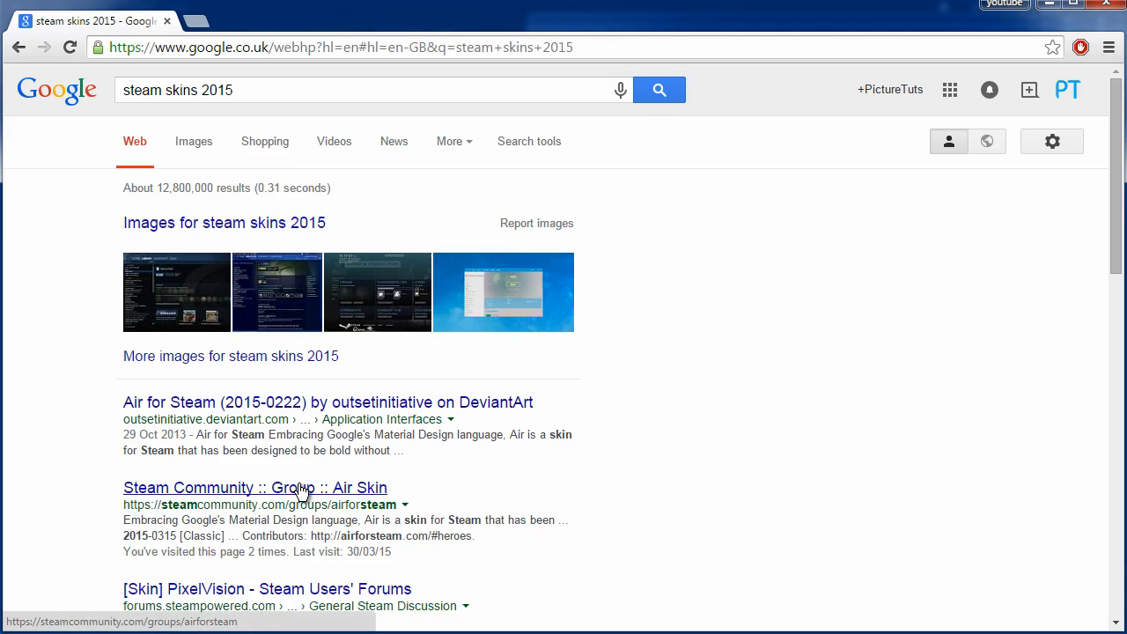
Step: Open the Air Skin Steam group and its 2015-0222 release announcement
left_click(253, 486)
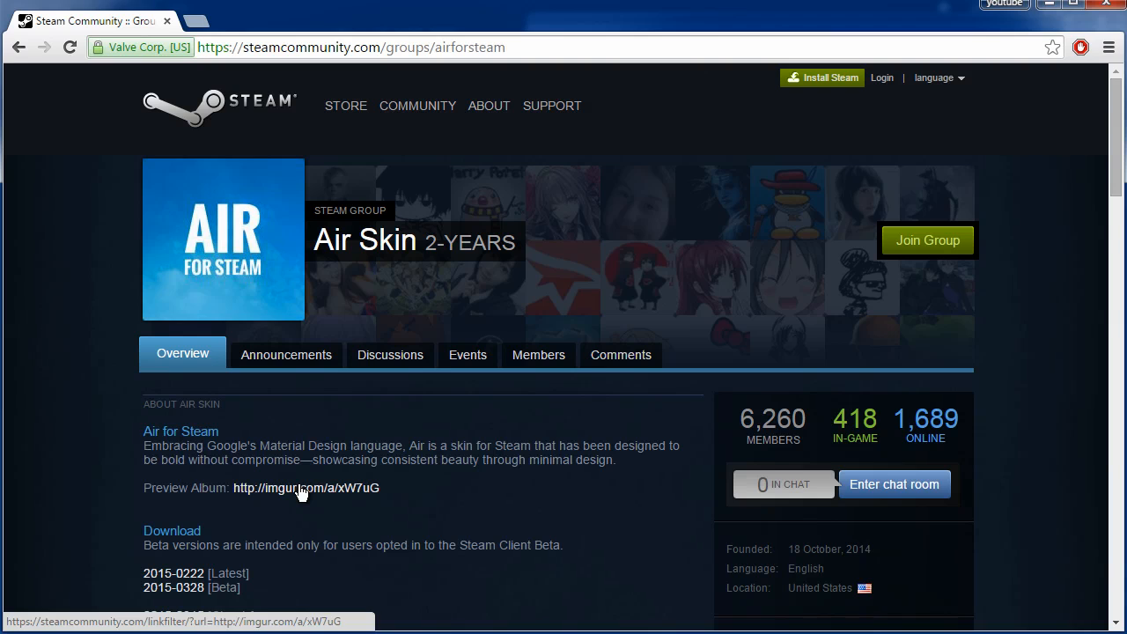
mouse_move(366, 490)
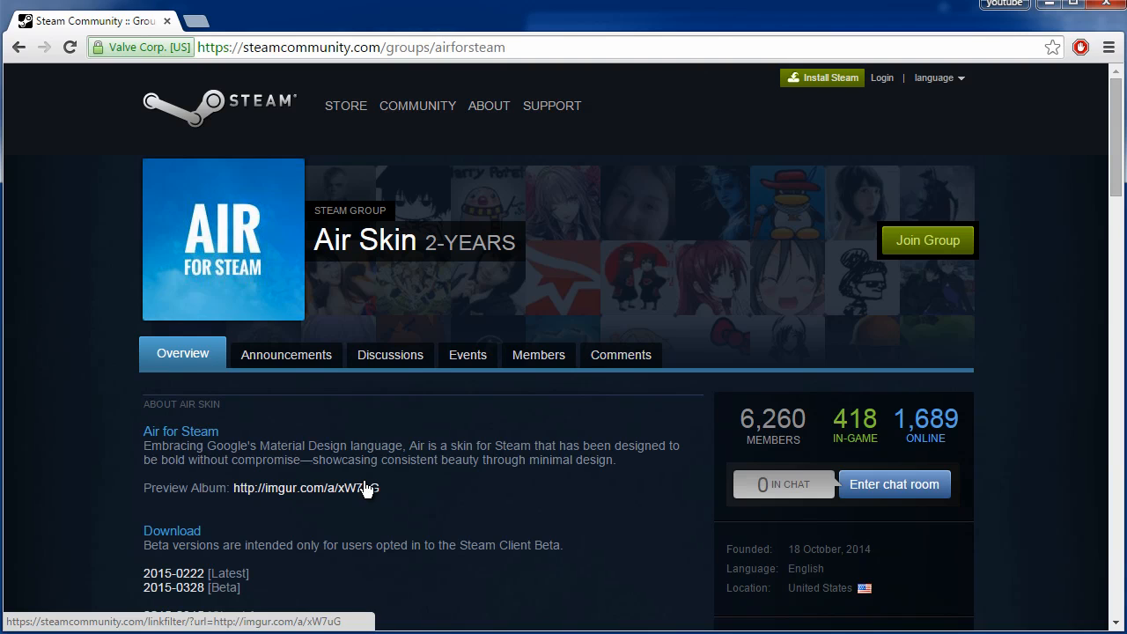
scroll("down", 3)
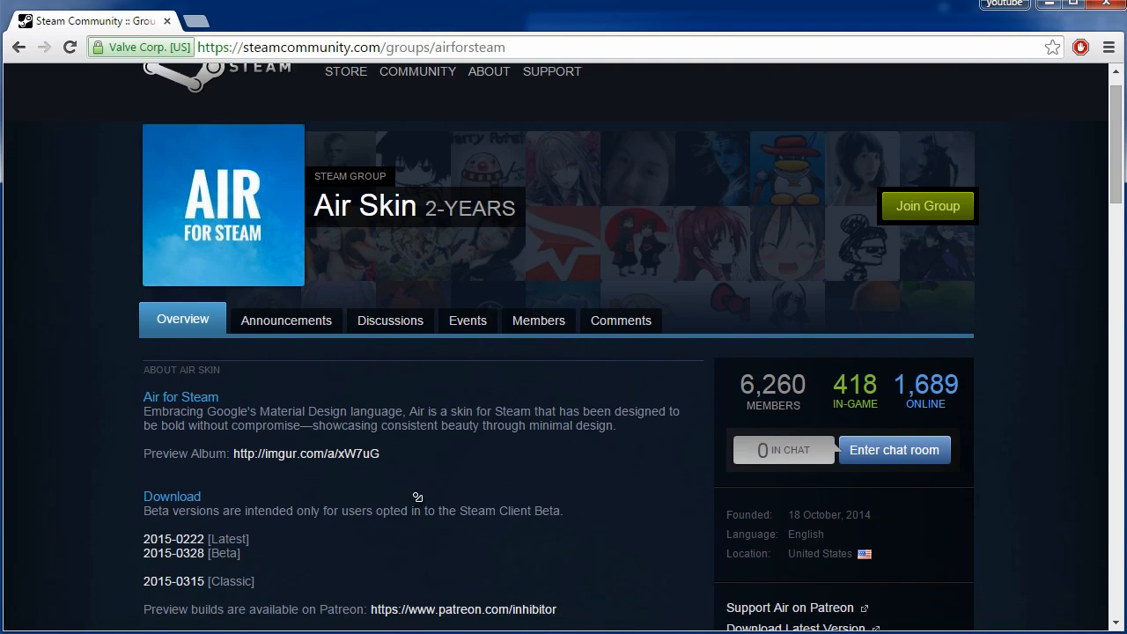
scroll("down", 3)
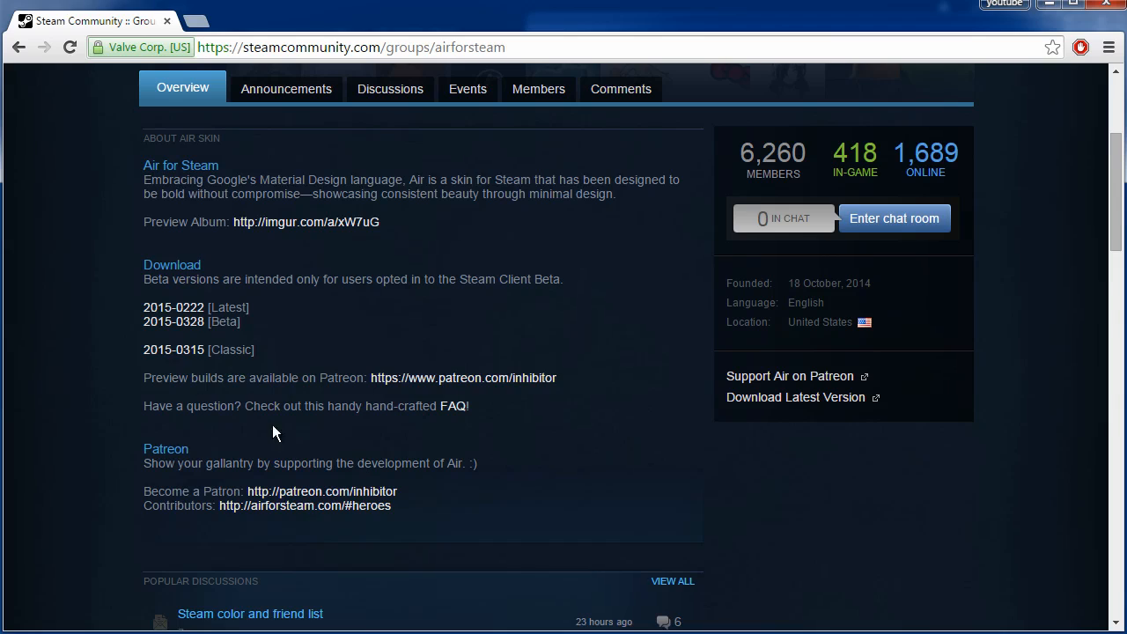
double_click(232, 306)
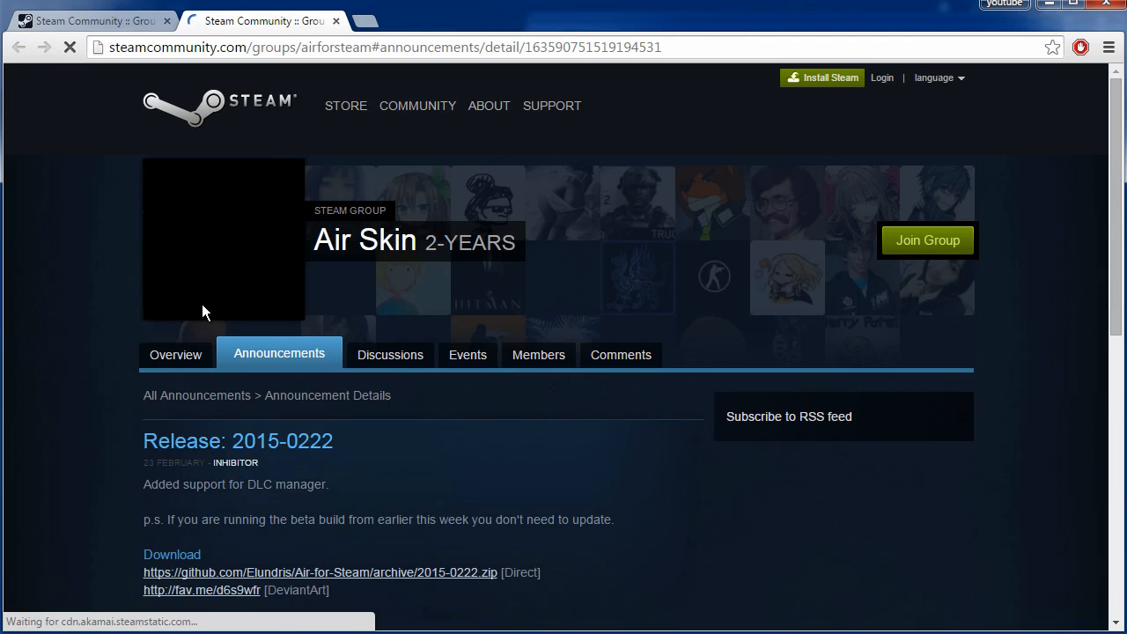
Step: Download the 2015-0222 skin zip from the GitHub direct link
scroll("down", 3)
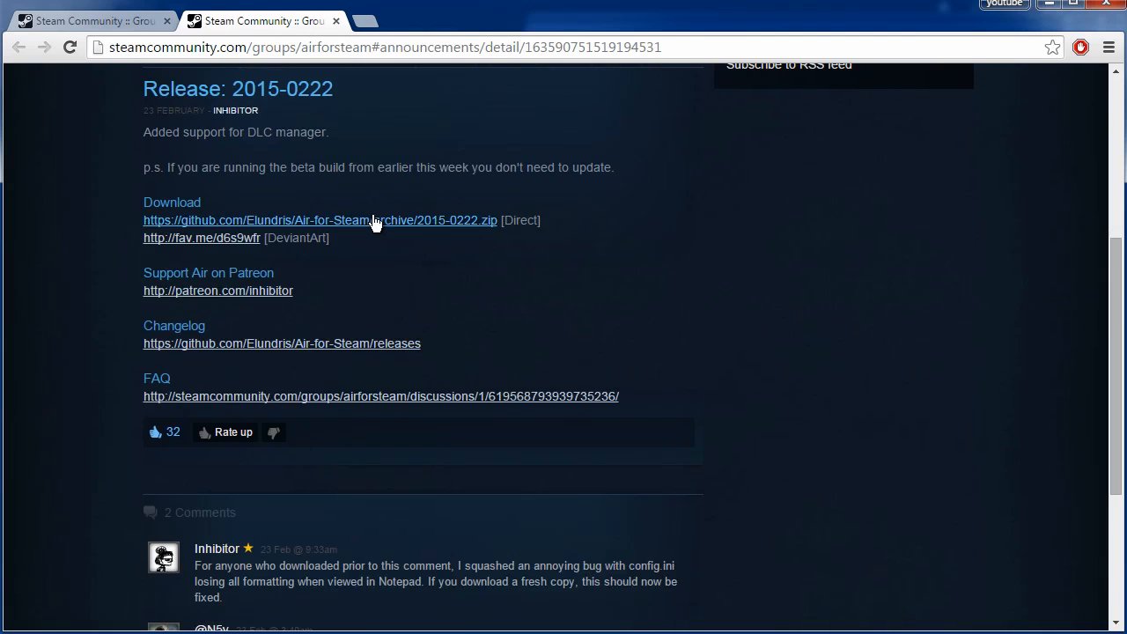
left_click(319, 220)
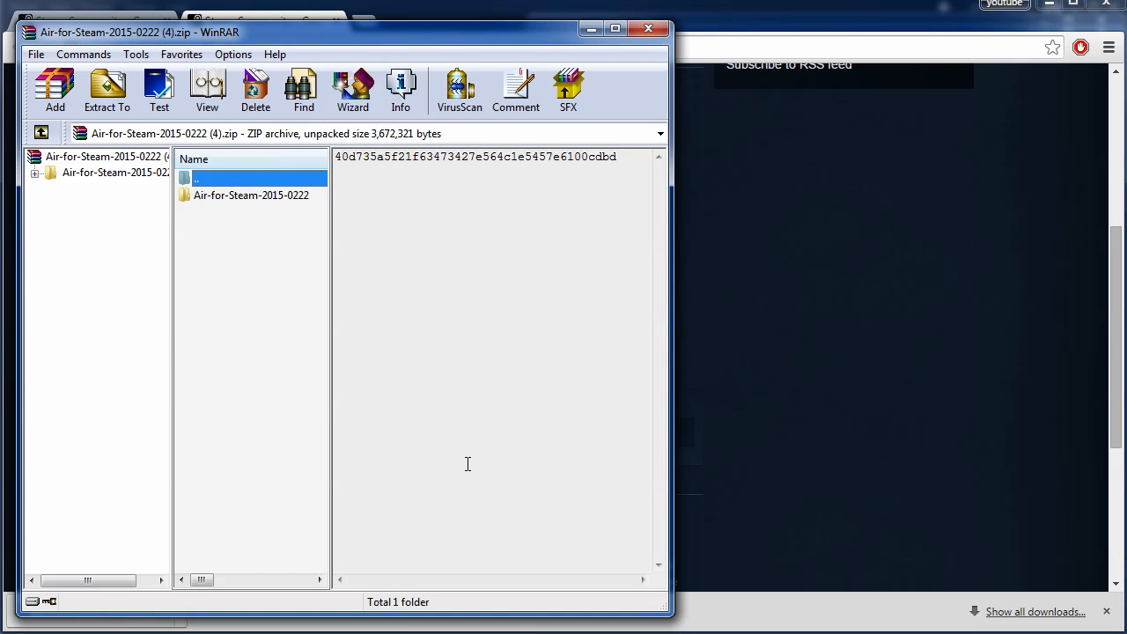
mouse_move(215, 208)
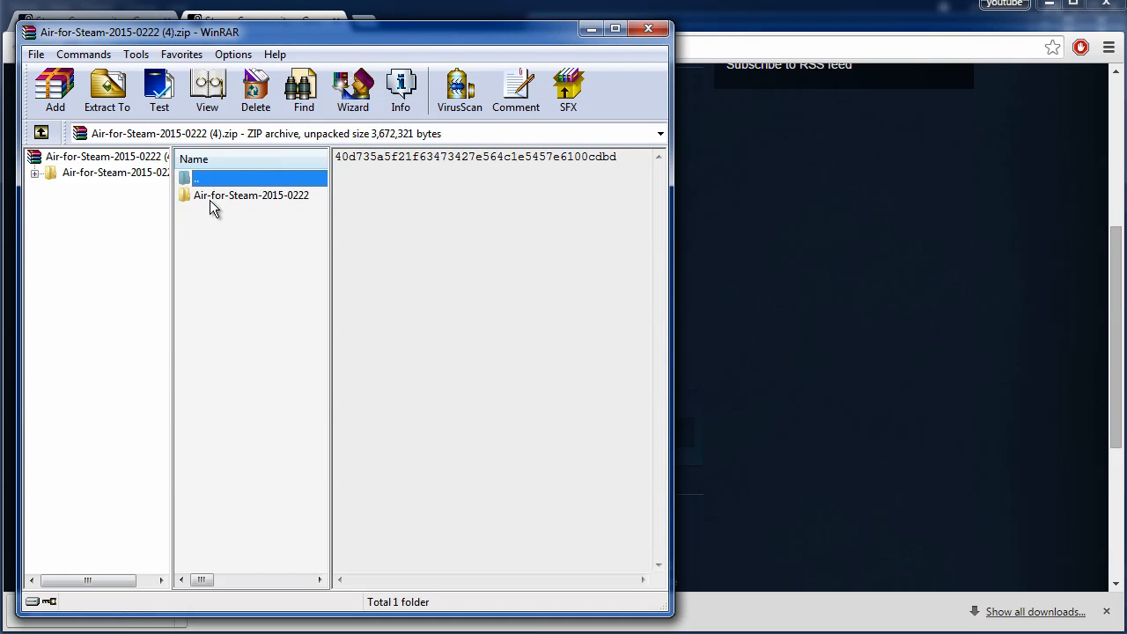
Step: Browse into the archive's Air-for-Steam-2015-0222 folder and its Fonts -- INSTALL FIRST folder
double_click(250, 194)
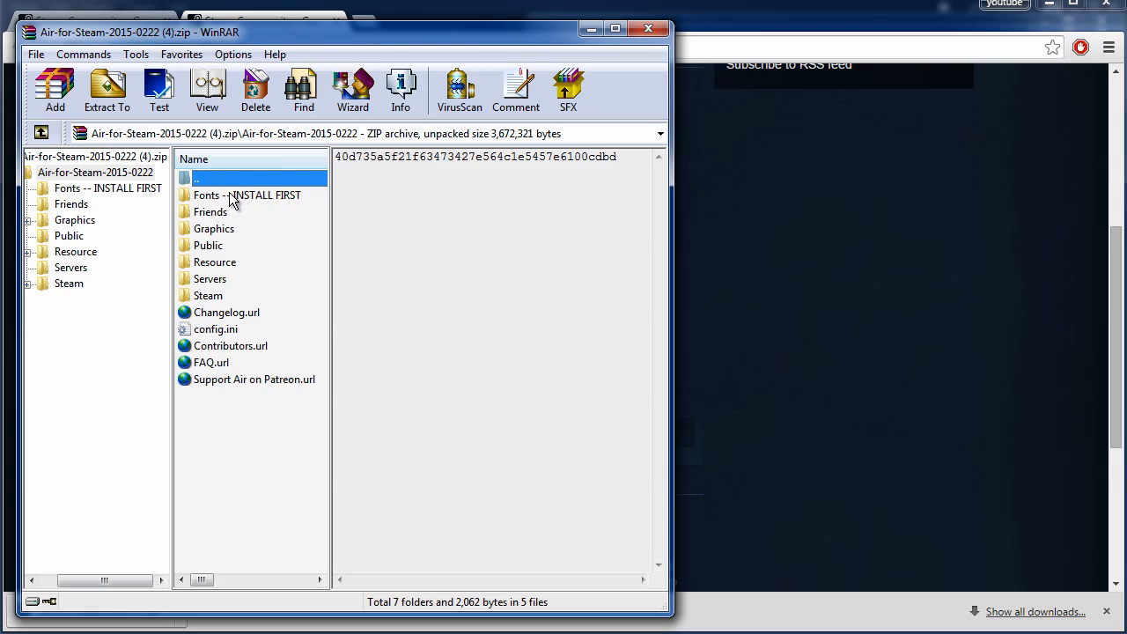
mouse_move(202, 197)
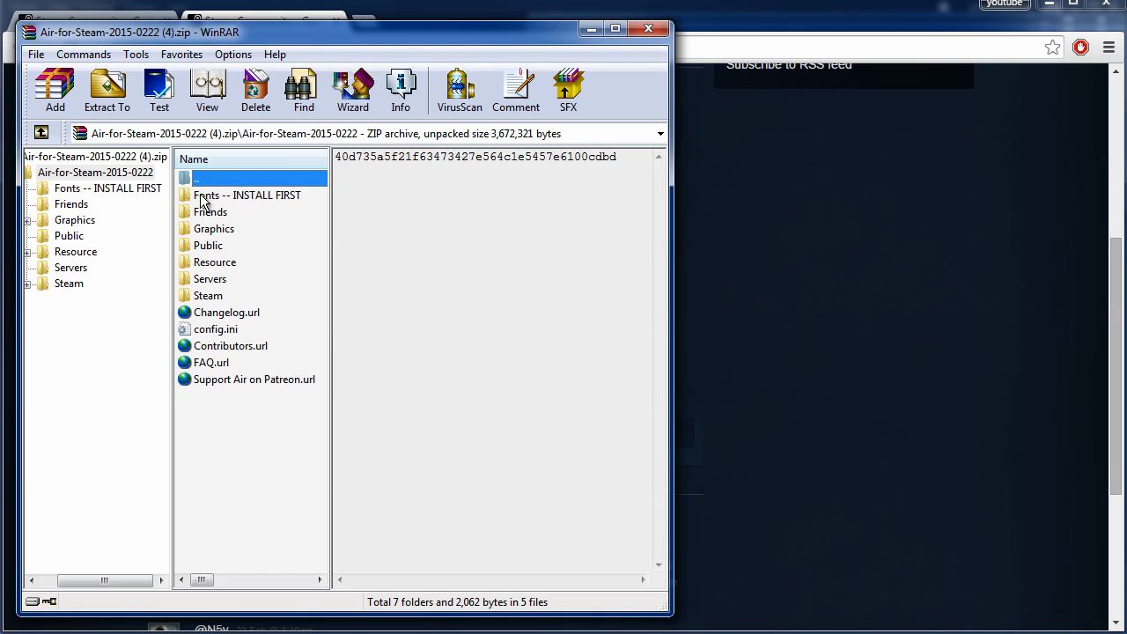
double_click(246, 194)
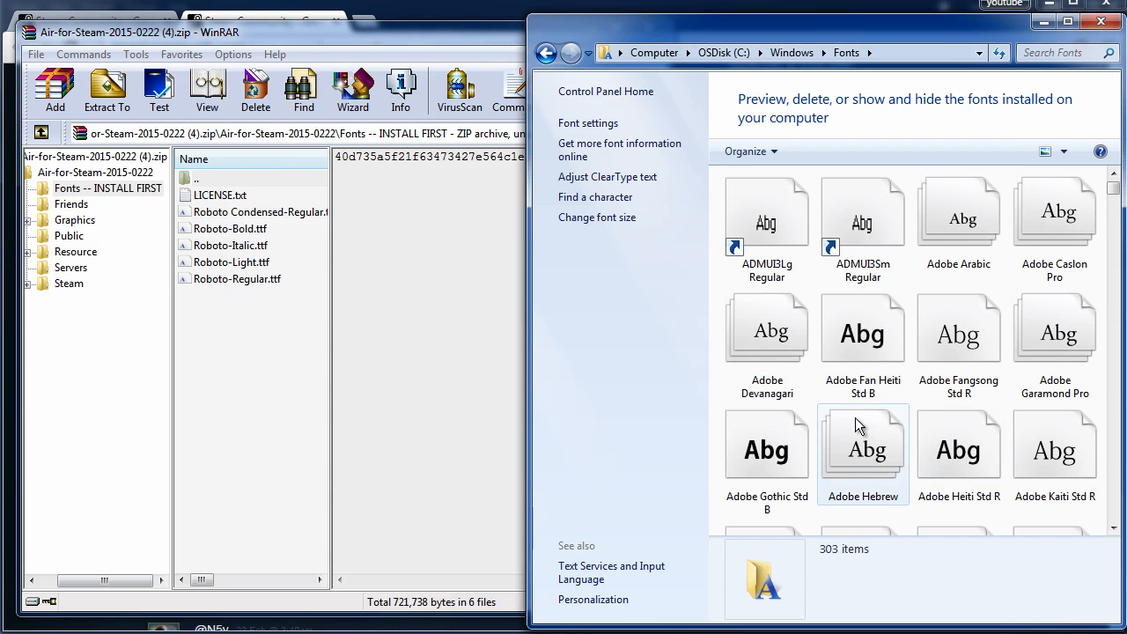
mouse_move(655, 70)
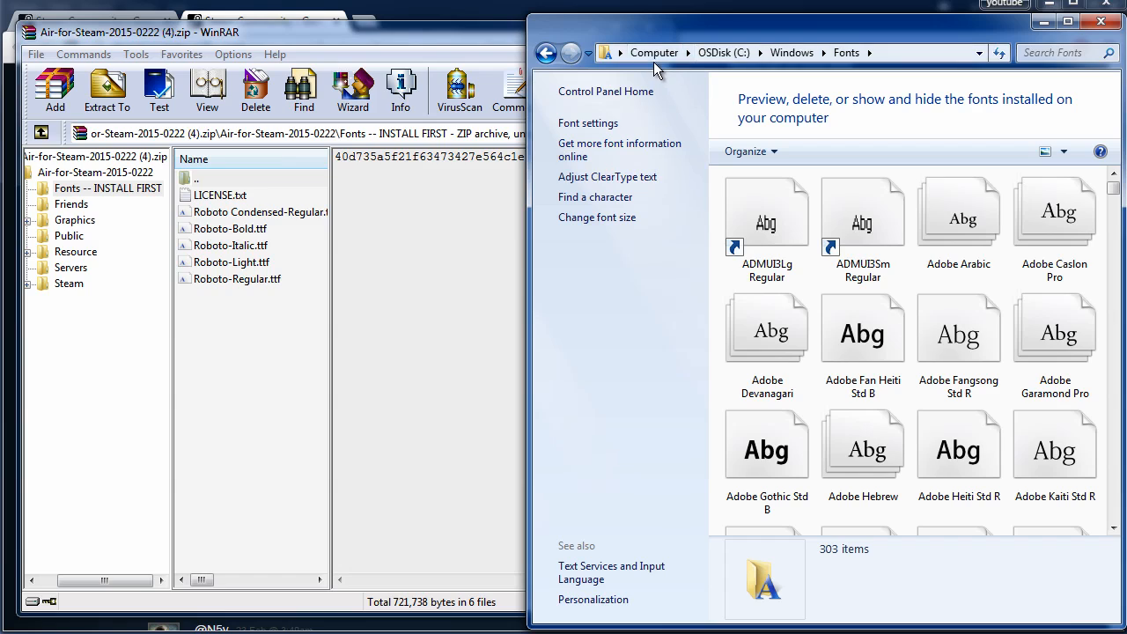
mouse_move(778, 44)
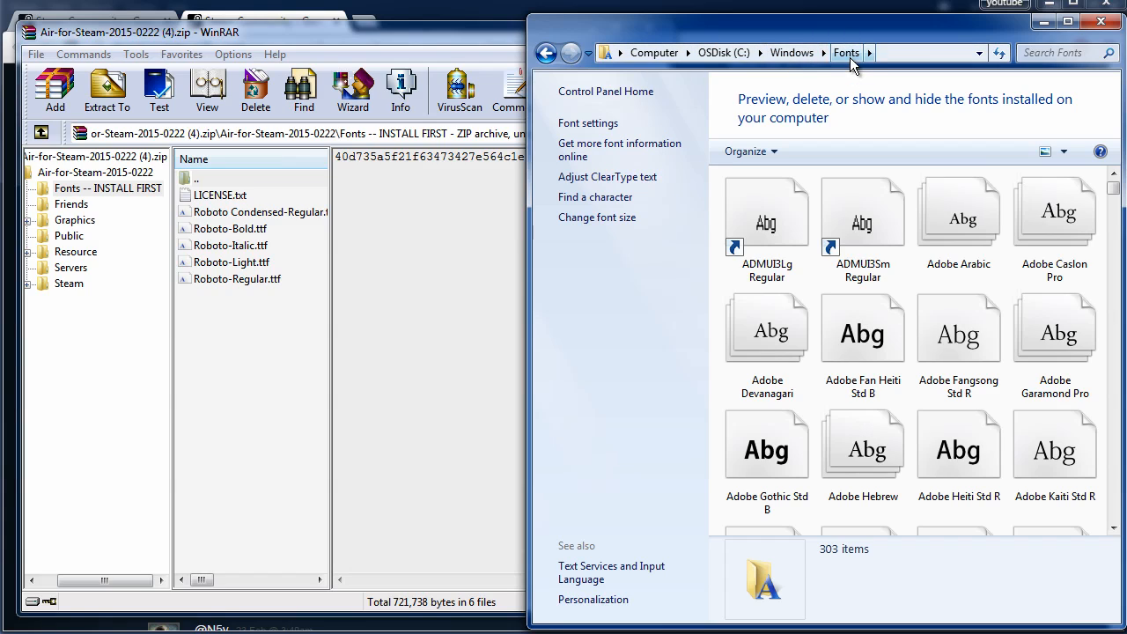
Step: Copy the five Roboto fonts into C:\Windows\Fonts, replacing existing copies for all items
left_click(231, 229)
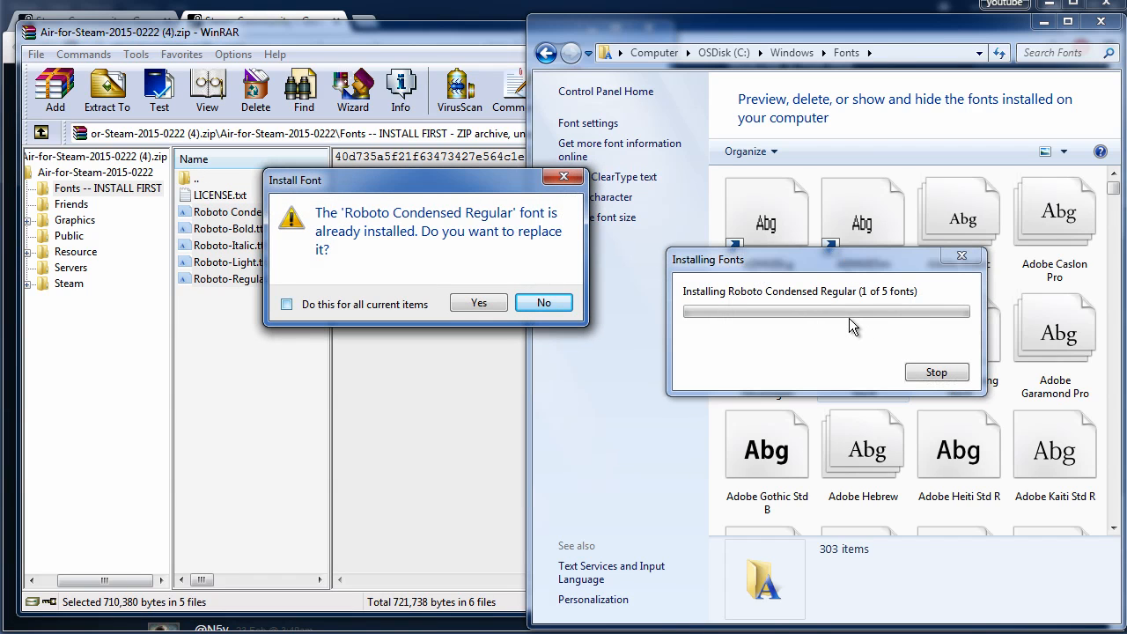
left_click(285, 303)
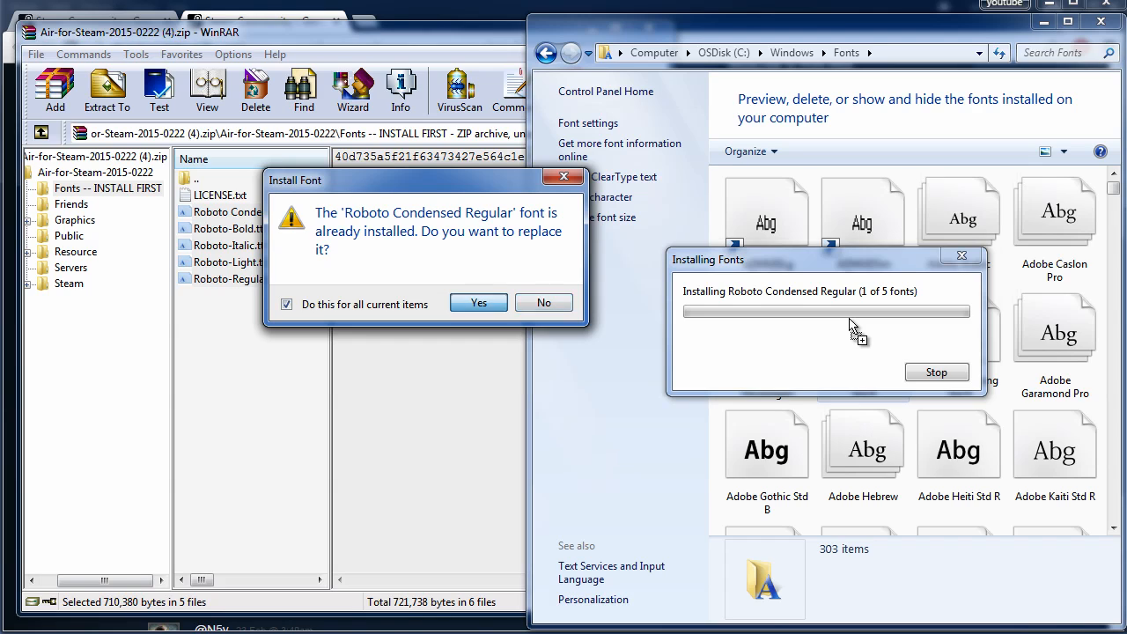
left_click(479, 303)
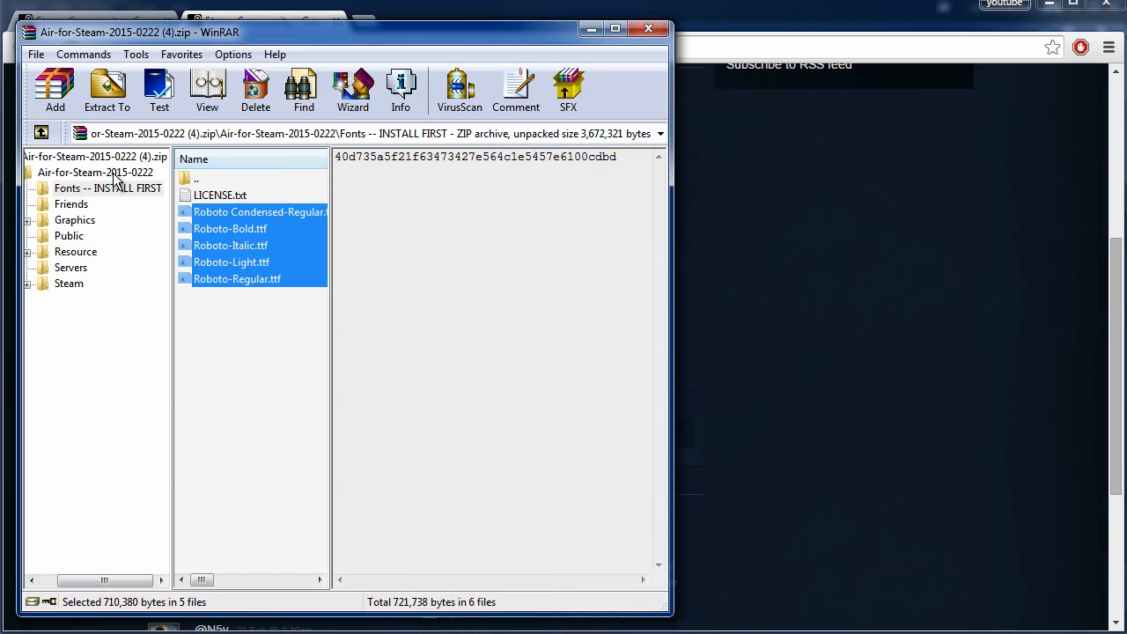
Step: Select every item in the skin archive folder and navigate Explorer to D:\Steam
left_click(95, 173)
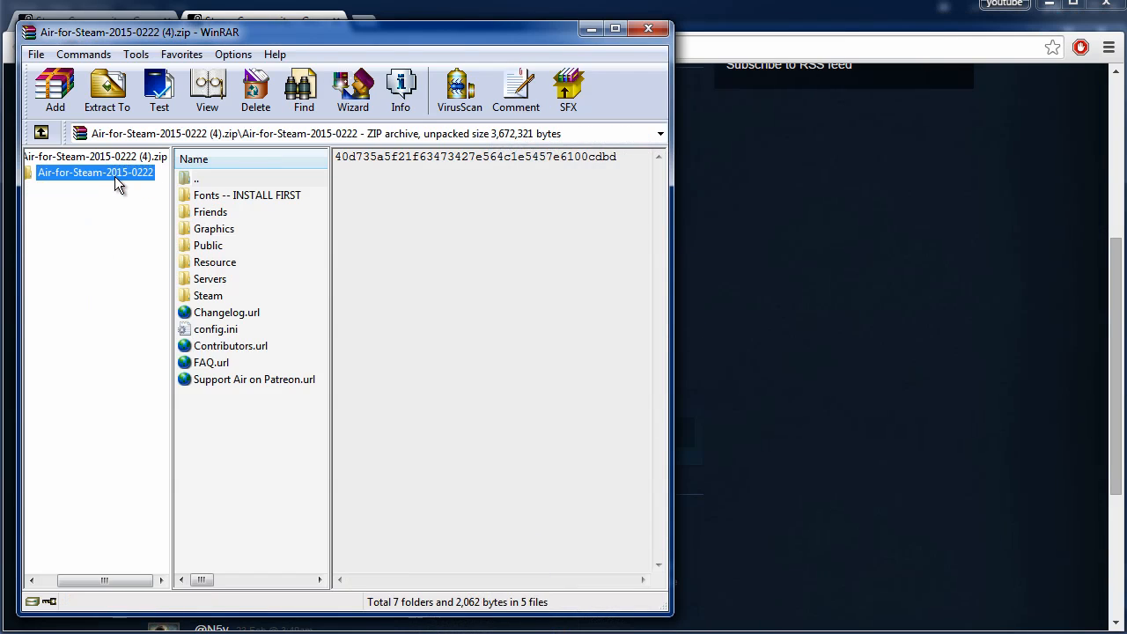
key("ctrl+a")
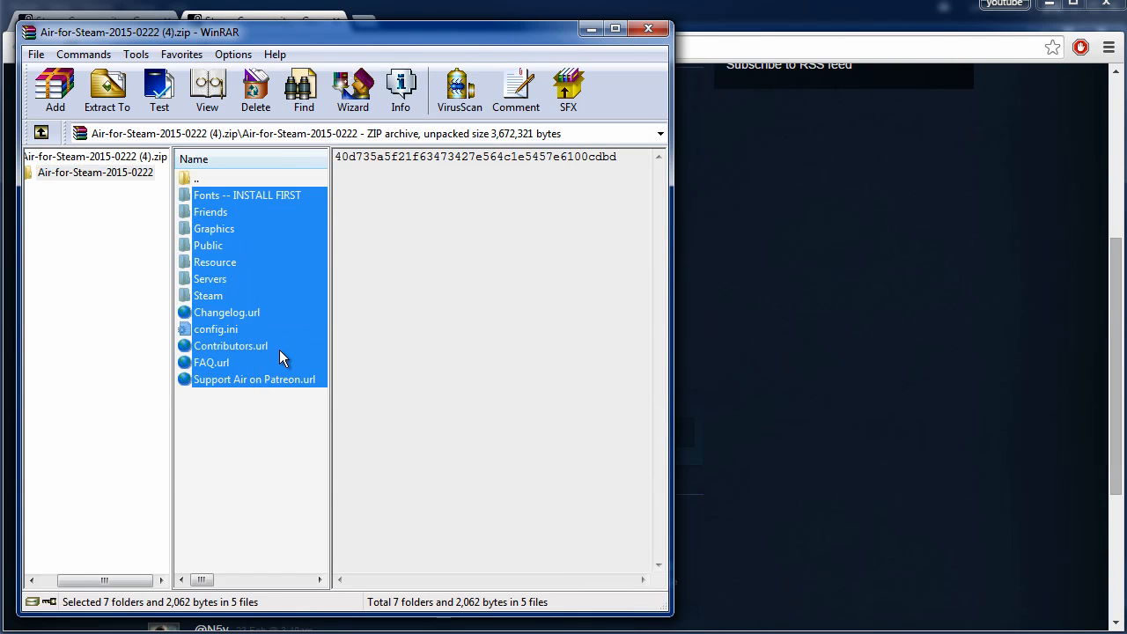
mouse_move(260, 467)
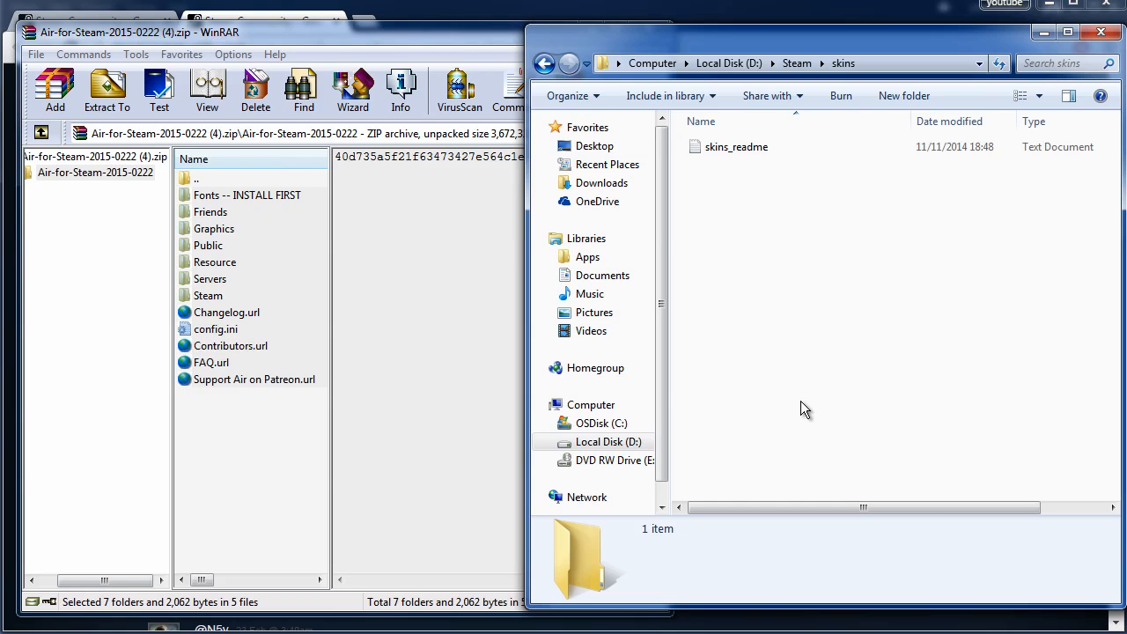
mouse_move(602, 423)
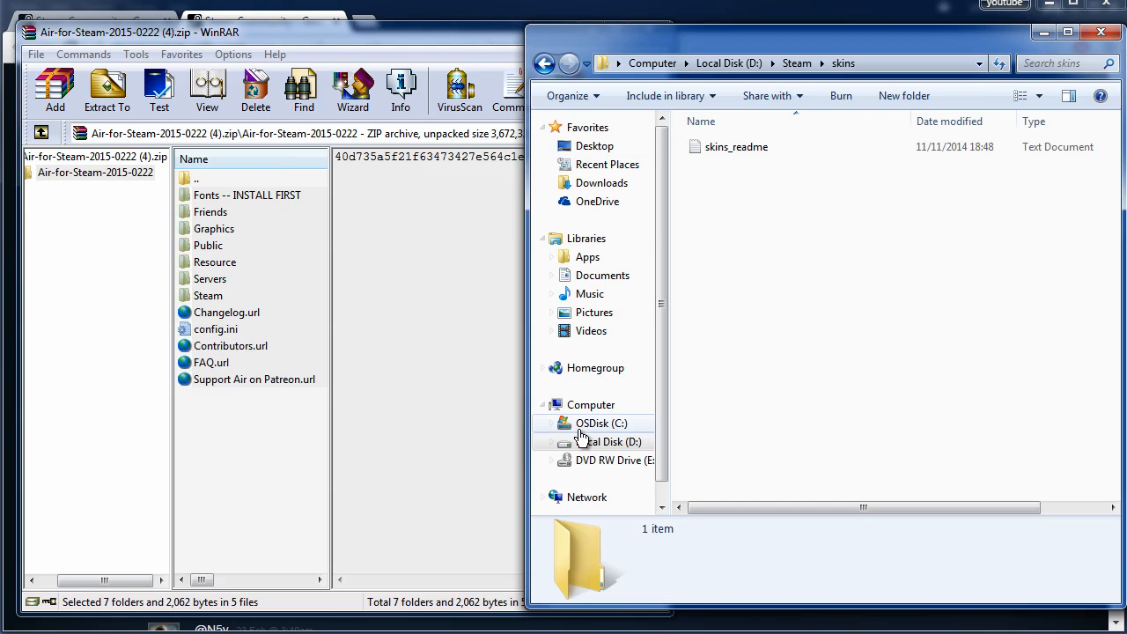
mouse_move(740, 377)
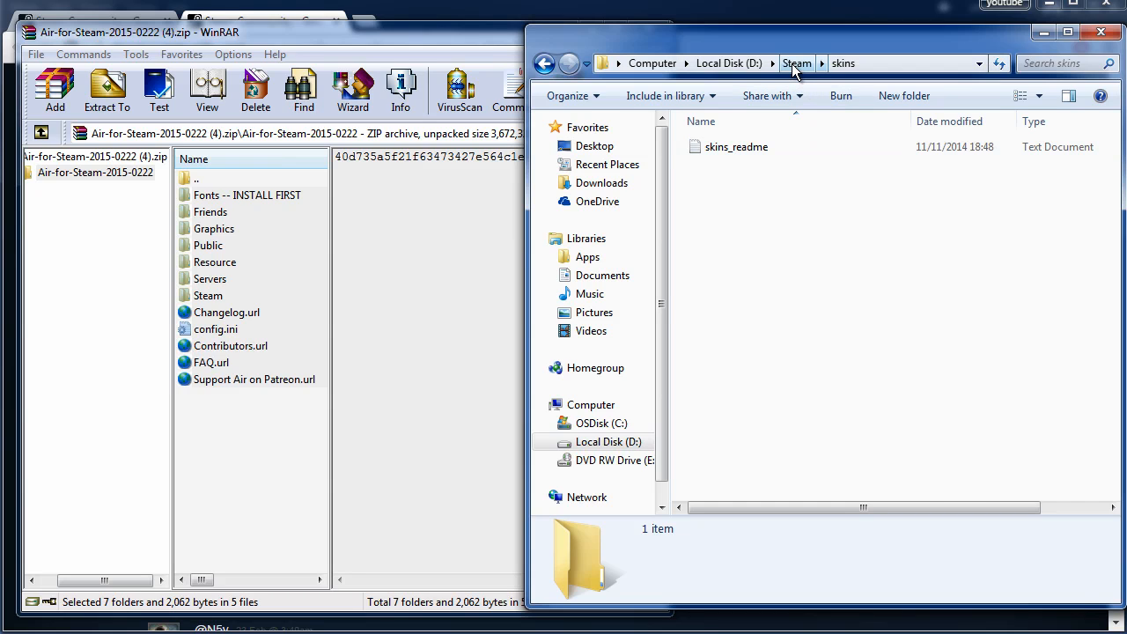
left_click(796, 63)
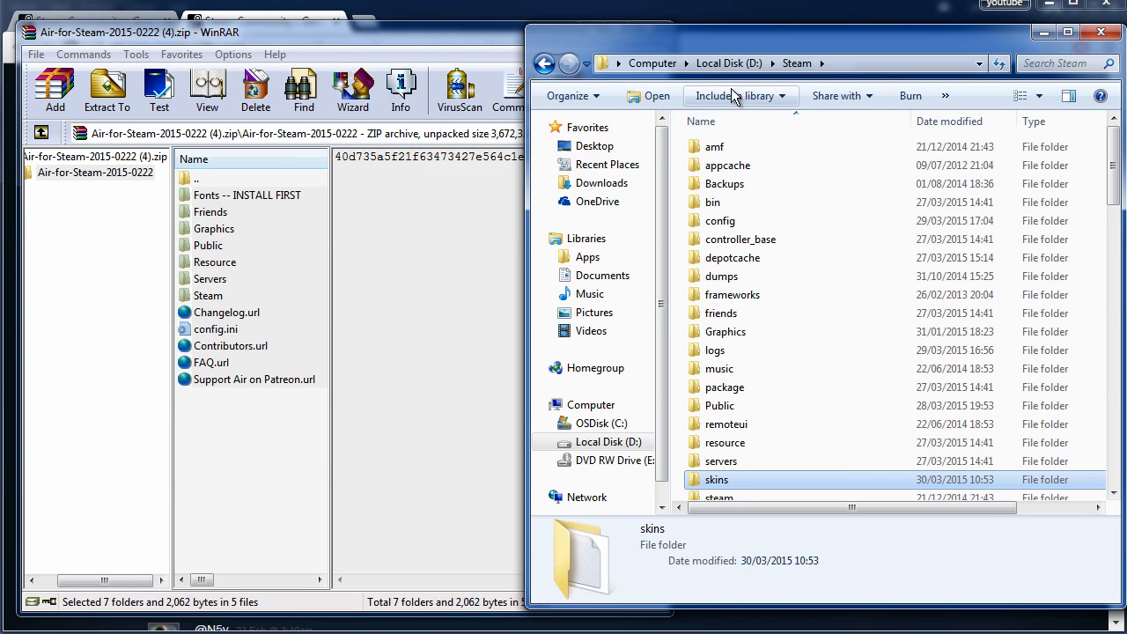
mouse_move(842, 274)
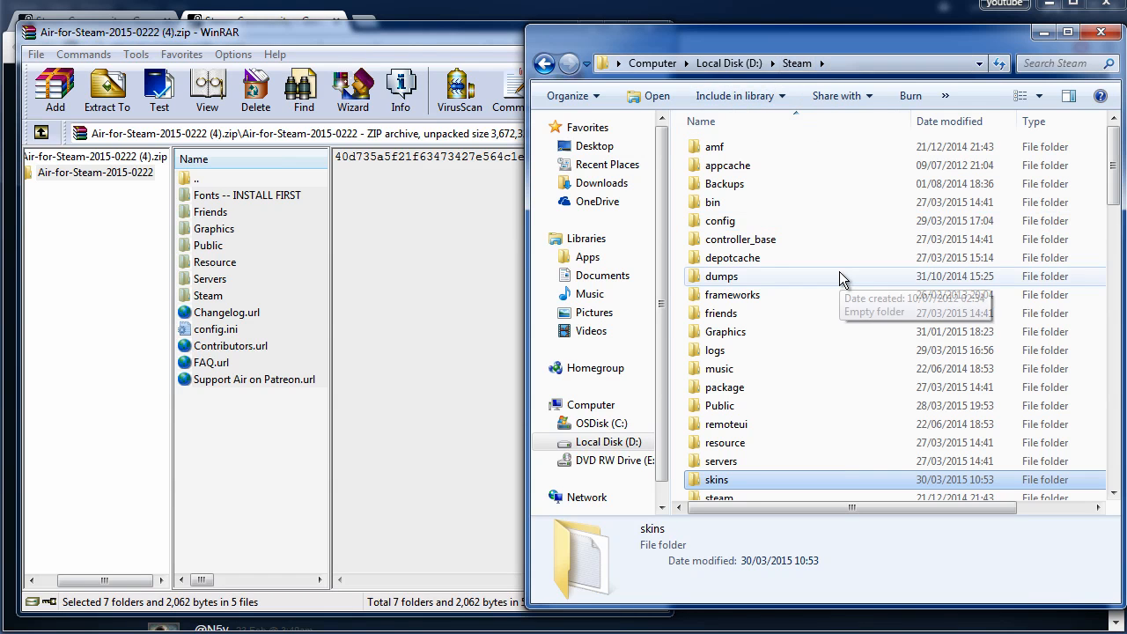
mouse_move(715, 484)
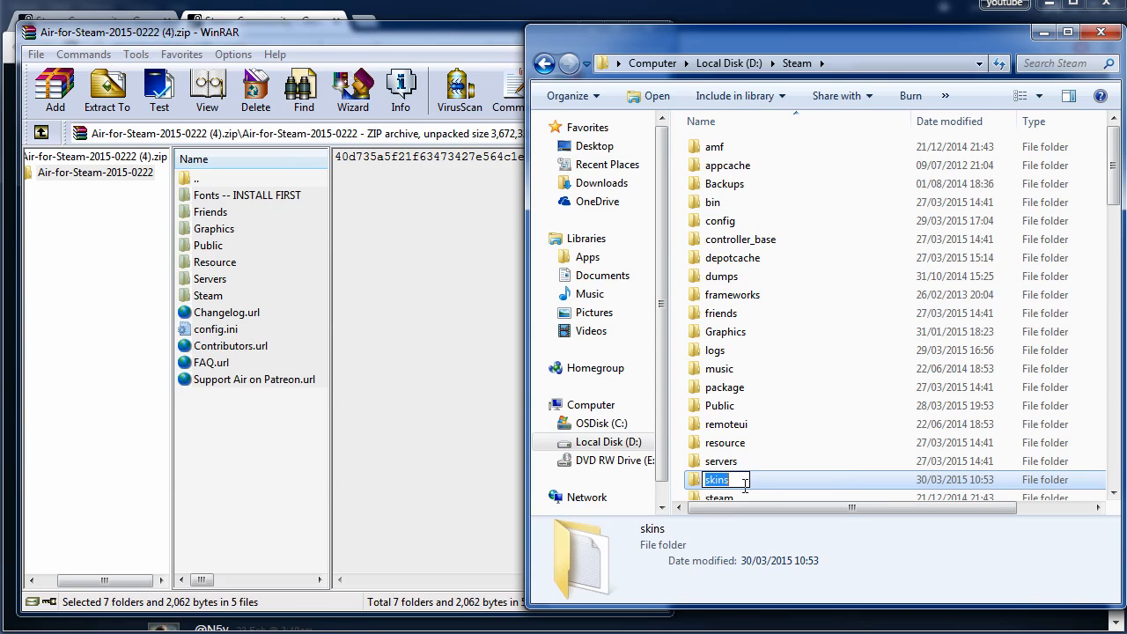
Step: Create a folder named Air in D:\Steam\skins and select the archive's files to extract into it
double_click(715, 479)
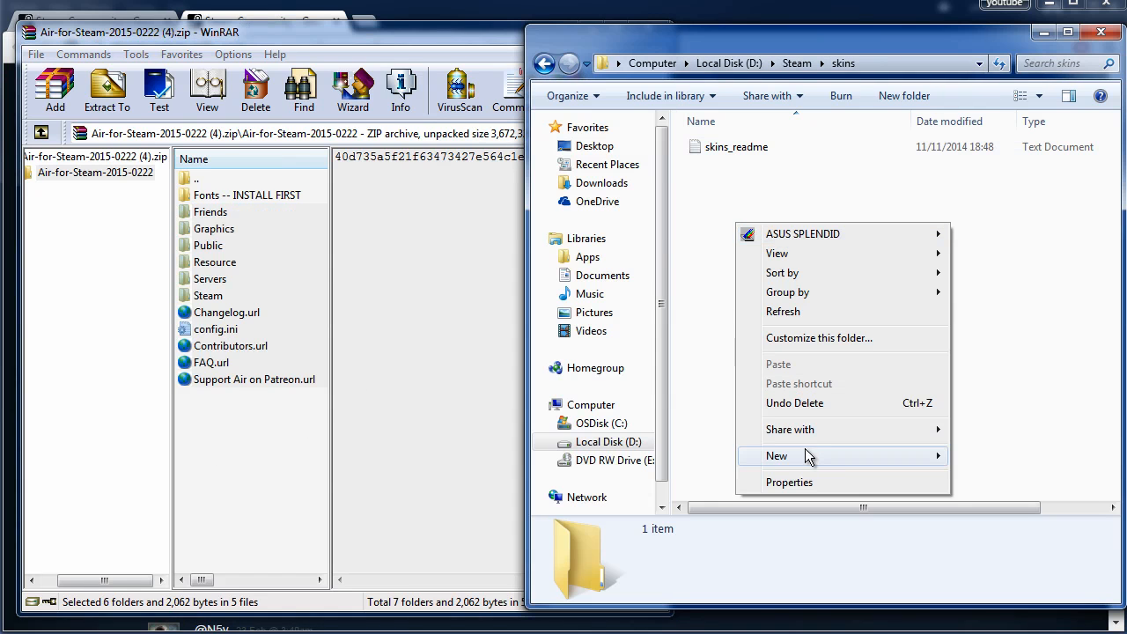
left_click(776, 454)
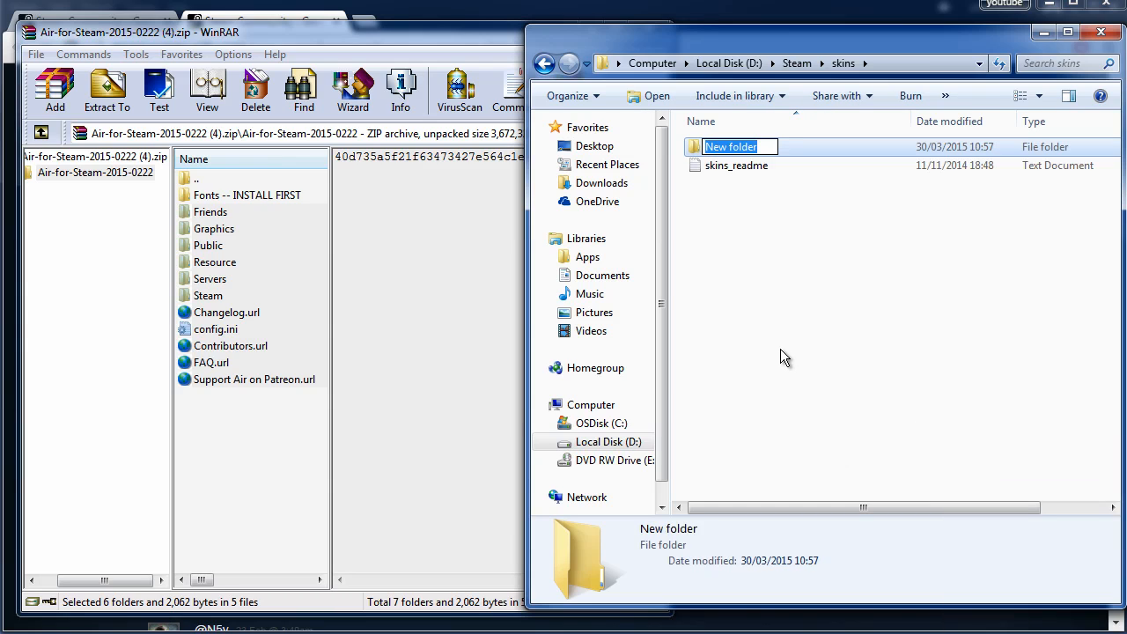
type("Air")
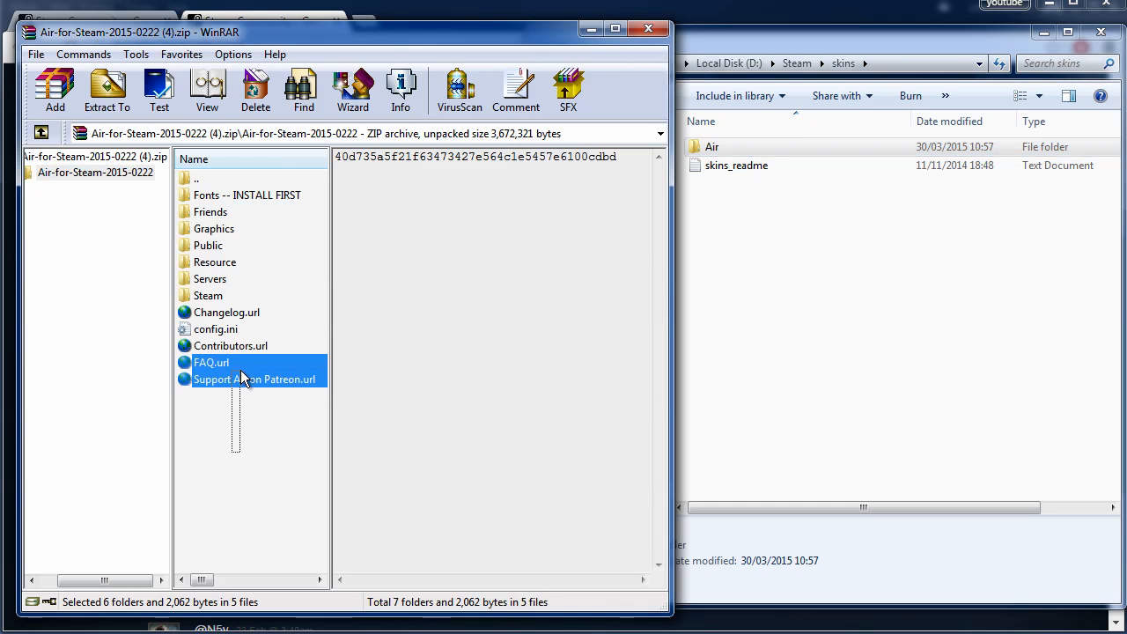
left_click(209, 211)
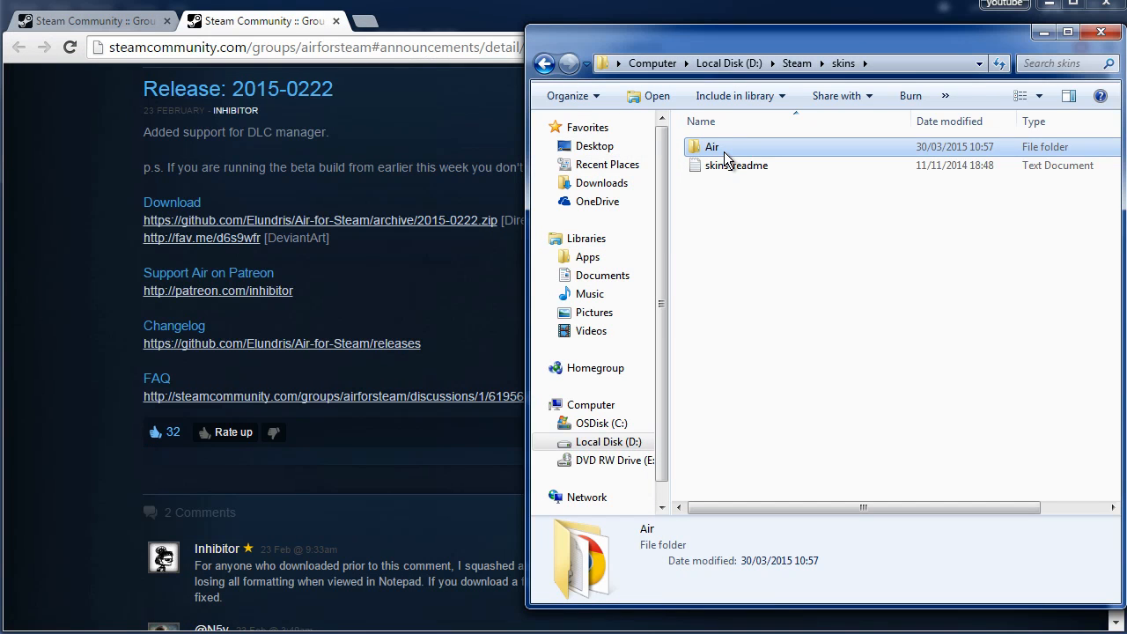
mouse_move(733, 155)
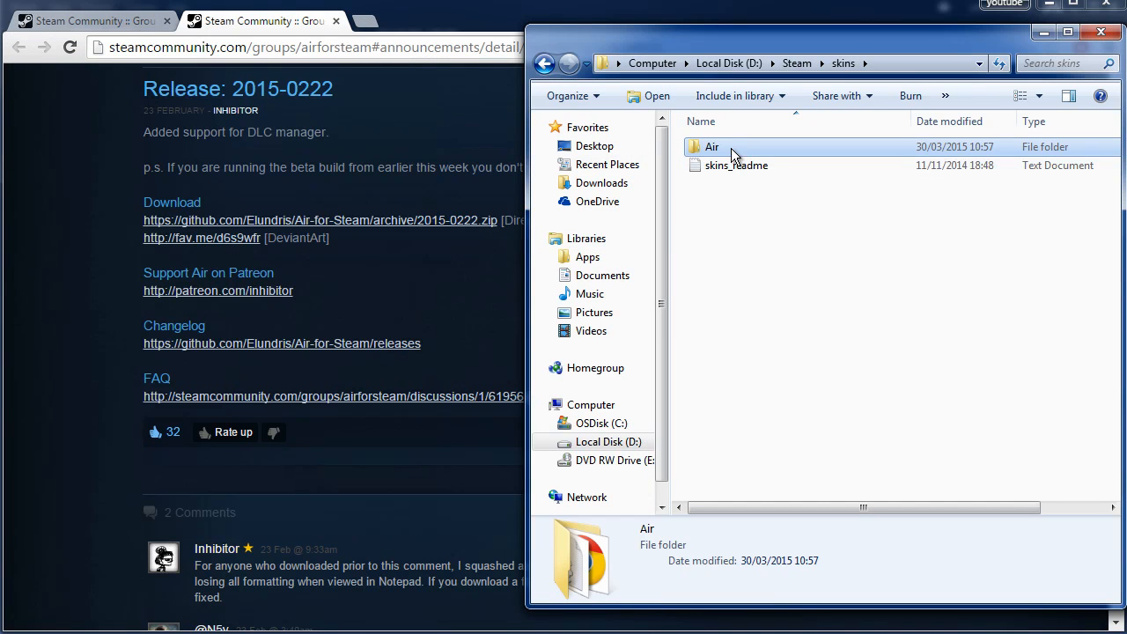
Step: Open the Air skin's config.ini in Notepad for editing
double_click(711, 146)
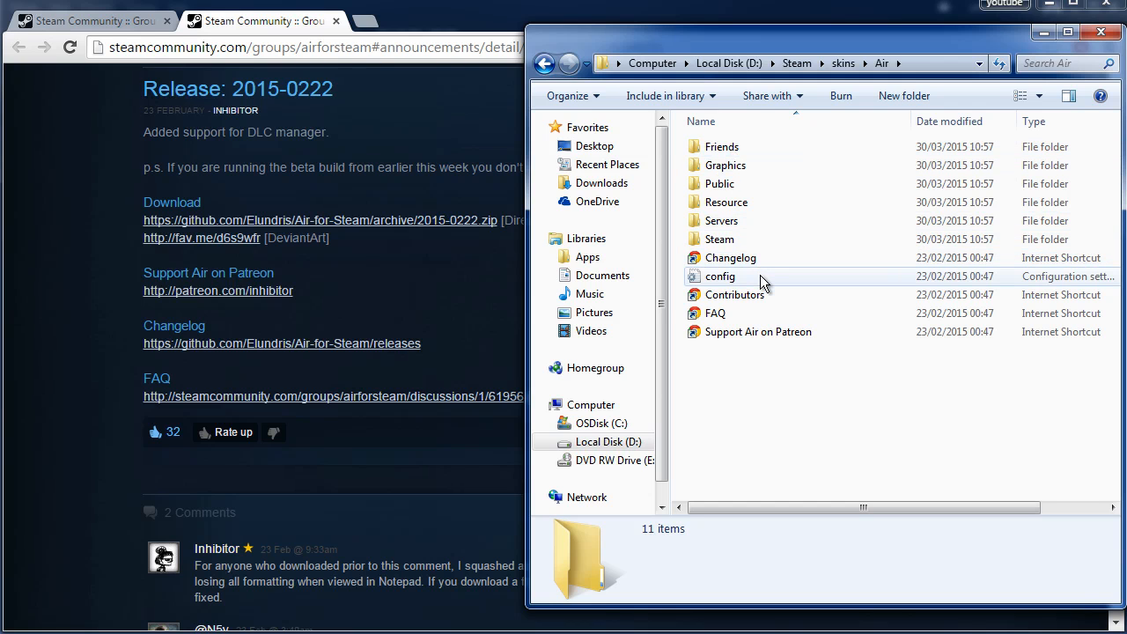
mouse_move(762, 280)
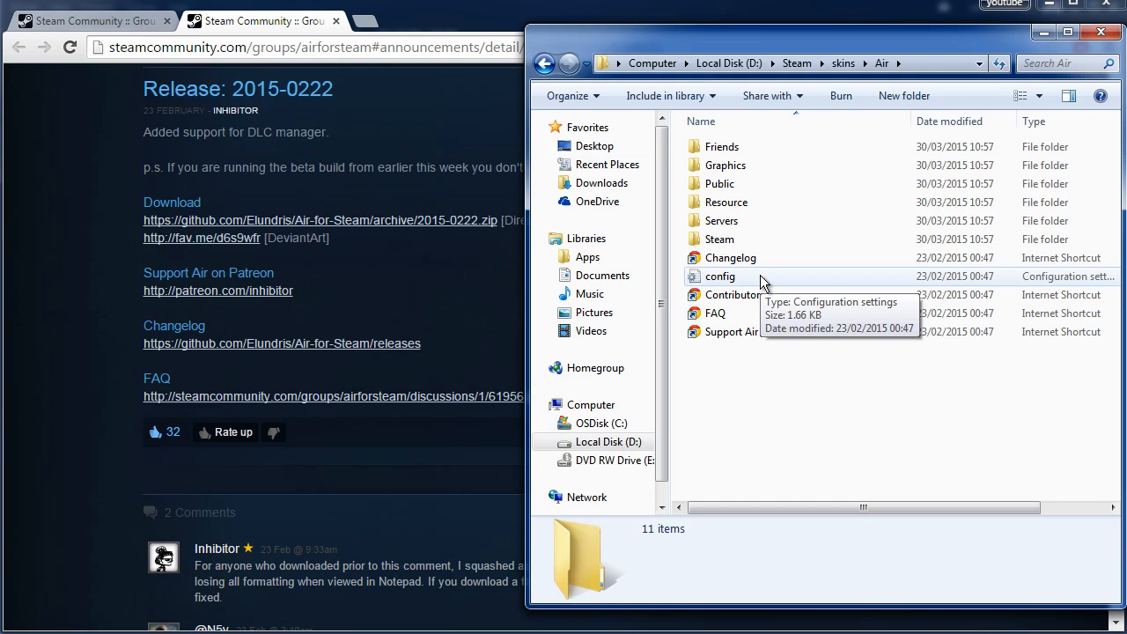
double_click(721, 275)
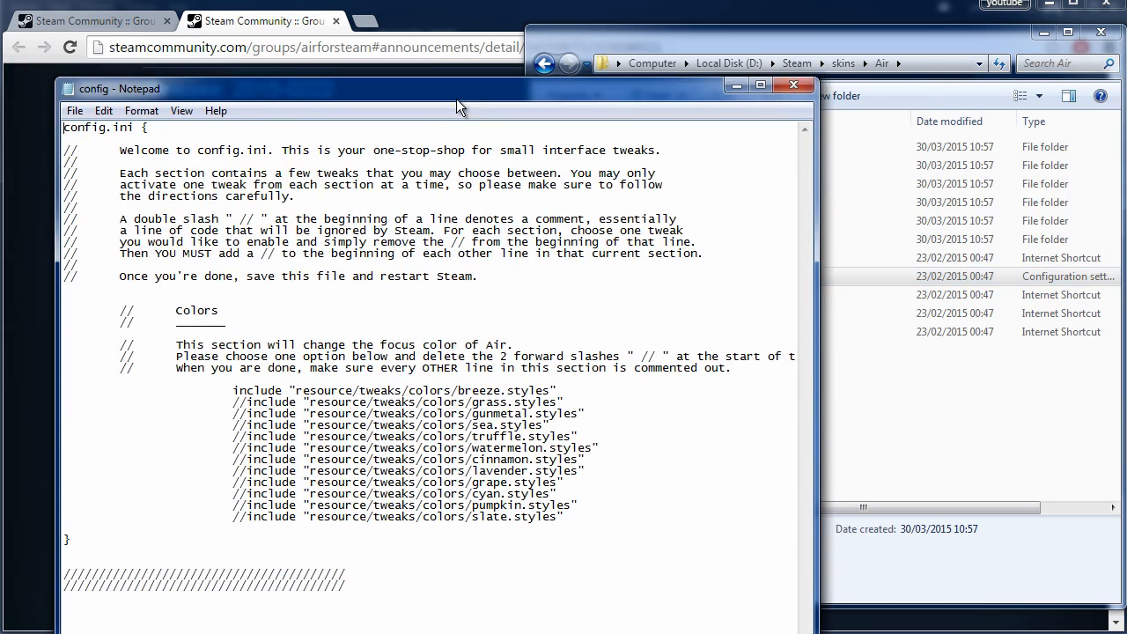
left_click_drag(458, 88, 529, 98)
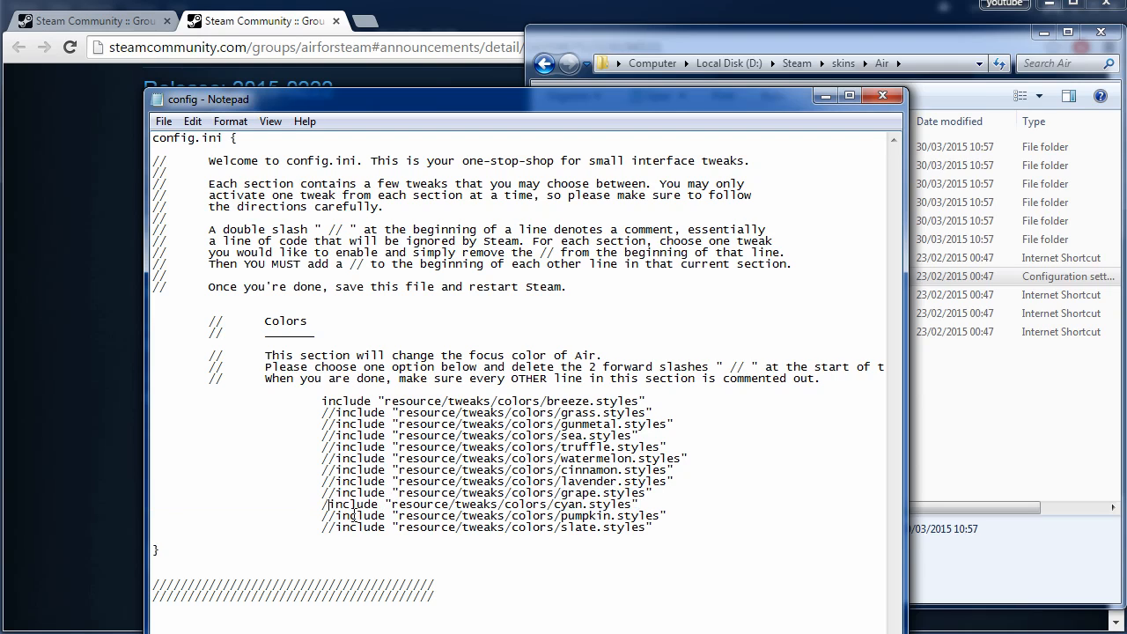
Step: Save config.ini with the cyan.styles include uncommented and close Notepad
left_click(162, 119)
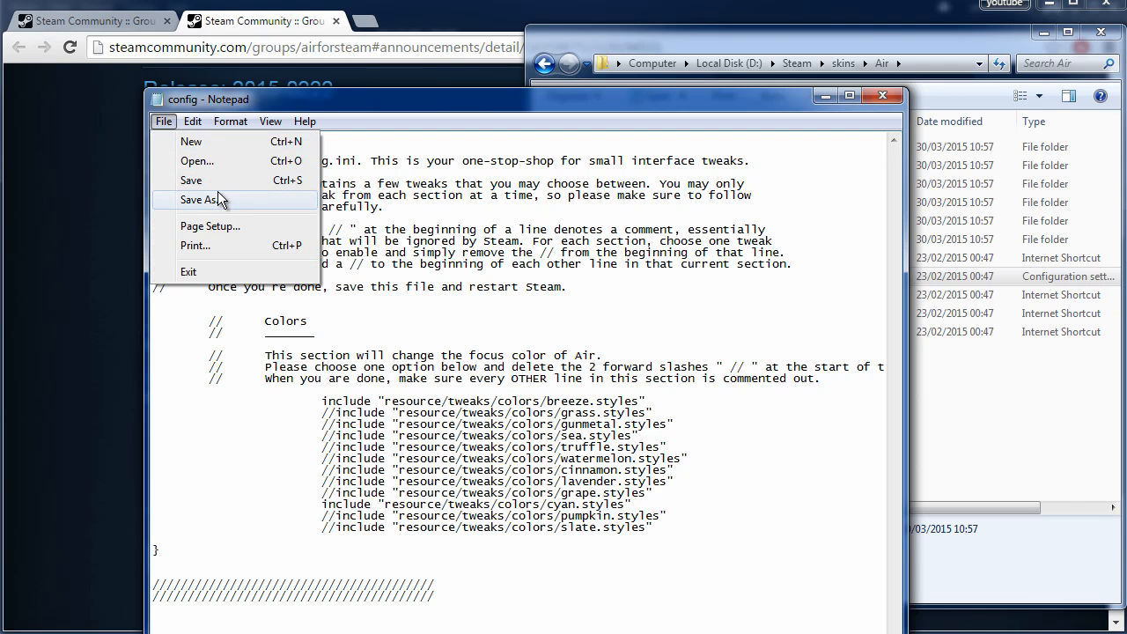
left_click(190, 179)
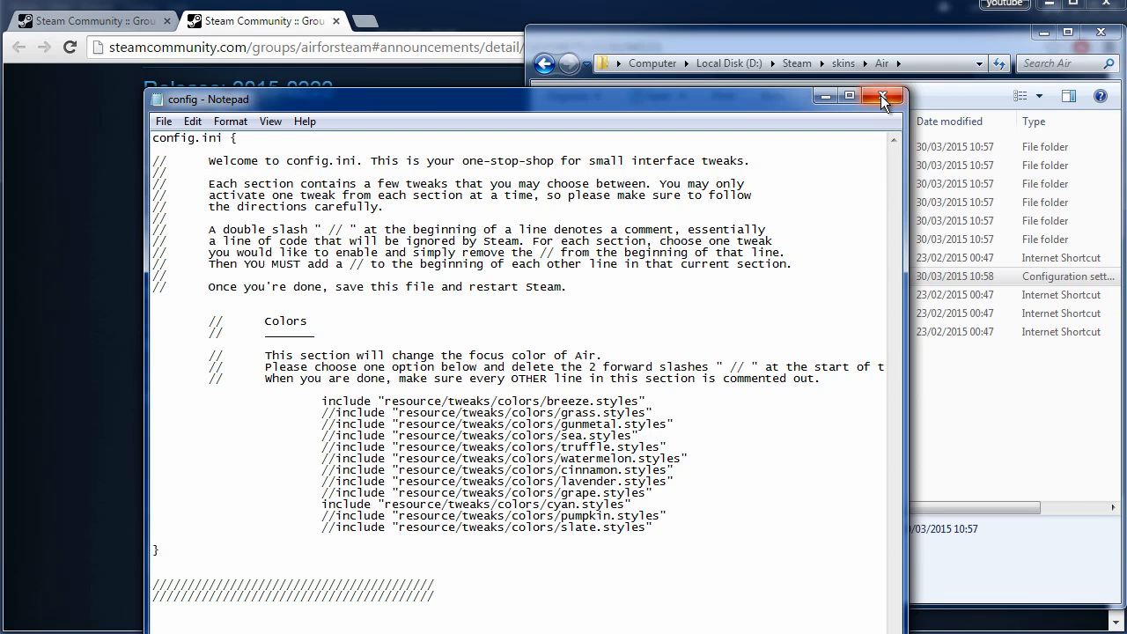
left_click(882, 97)
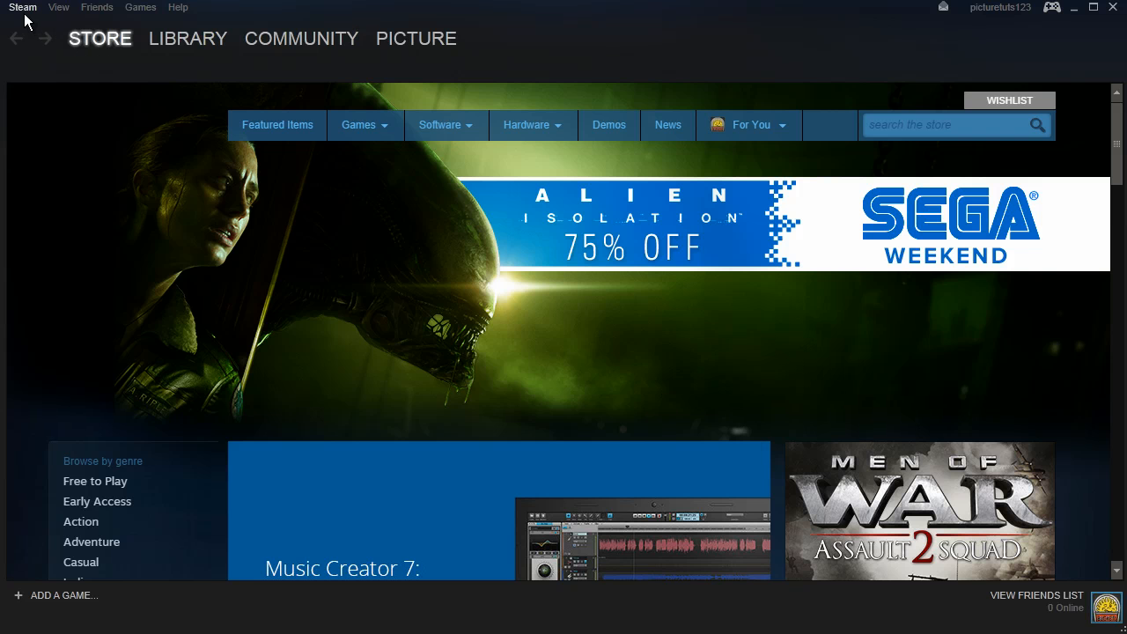
Step: In Steam Settings > Interface, choose the Air skin and confirm with OK
left_click(21, 7)
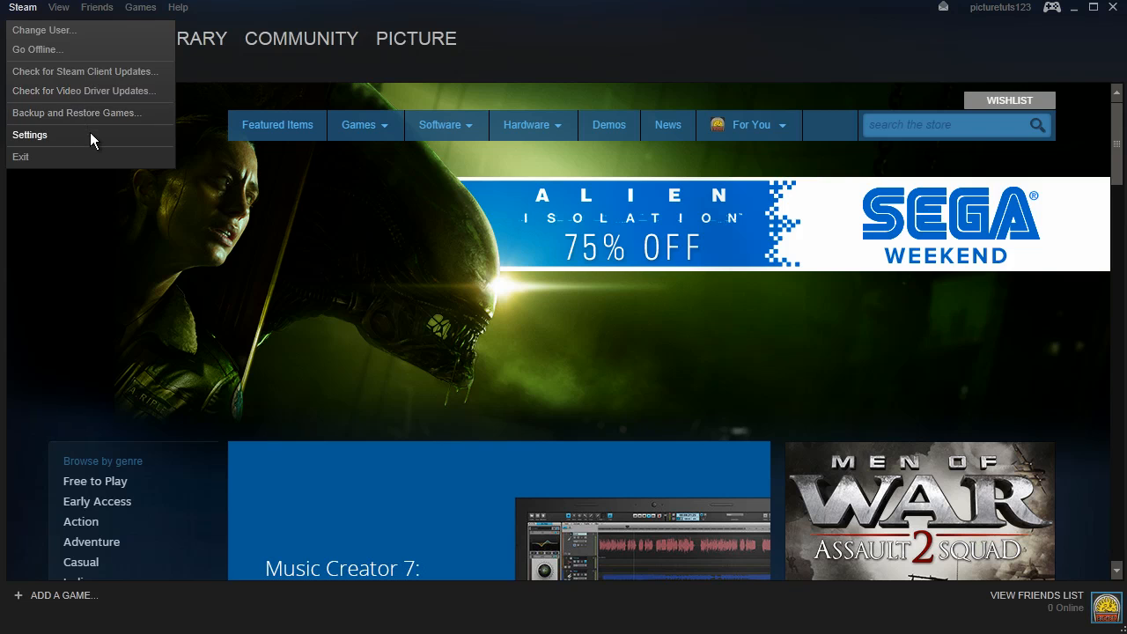
left_click(30, 133)
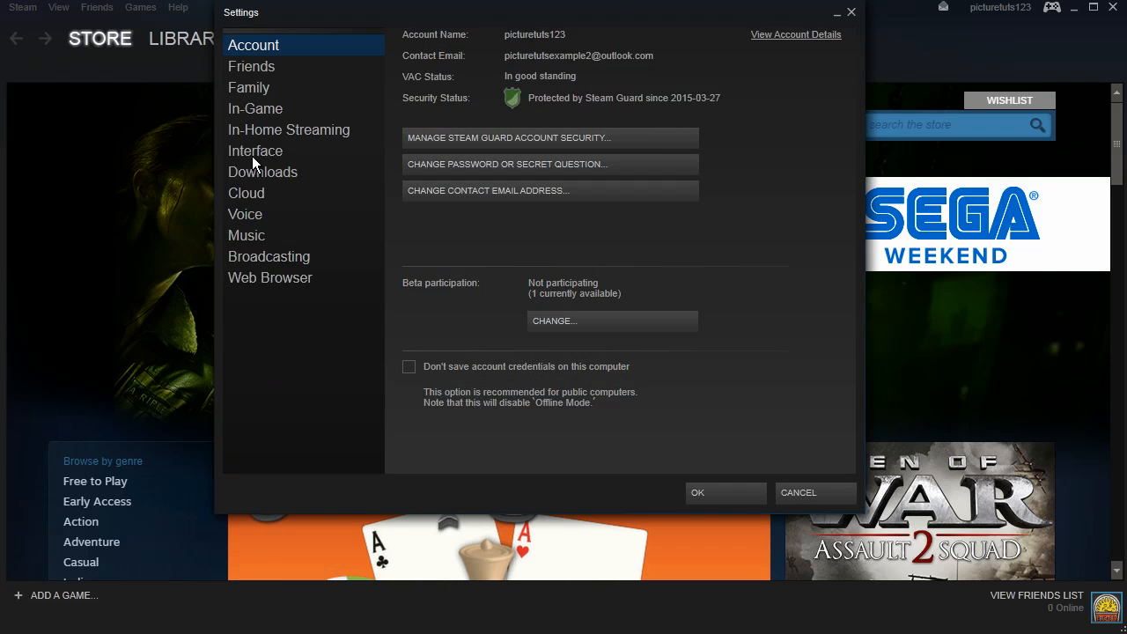
left_click(255, 152)
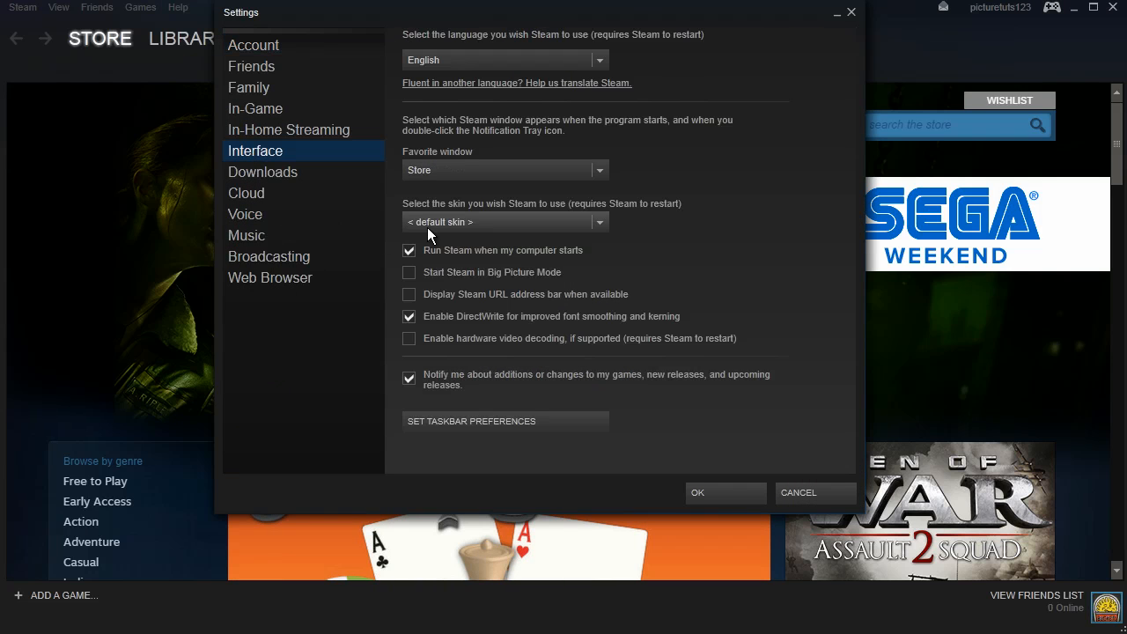
mouse_move(507, 238)
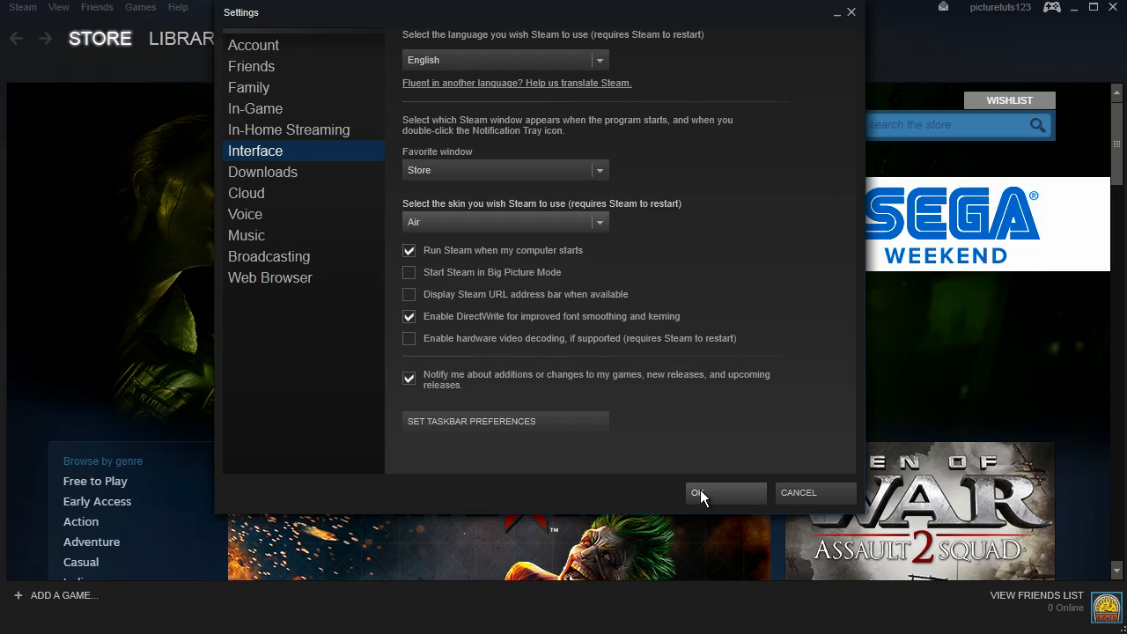
left_click(699, 493)
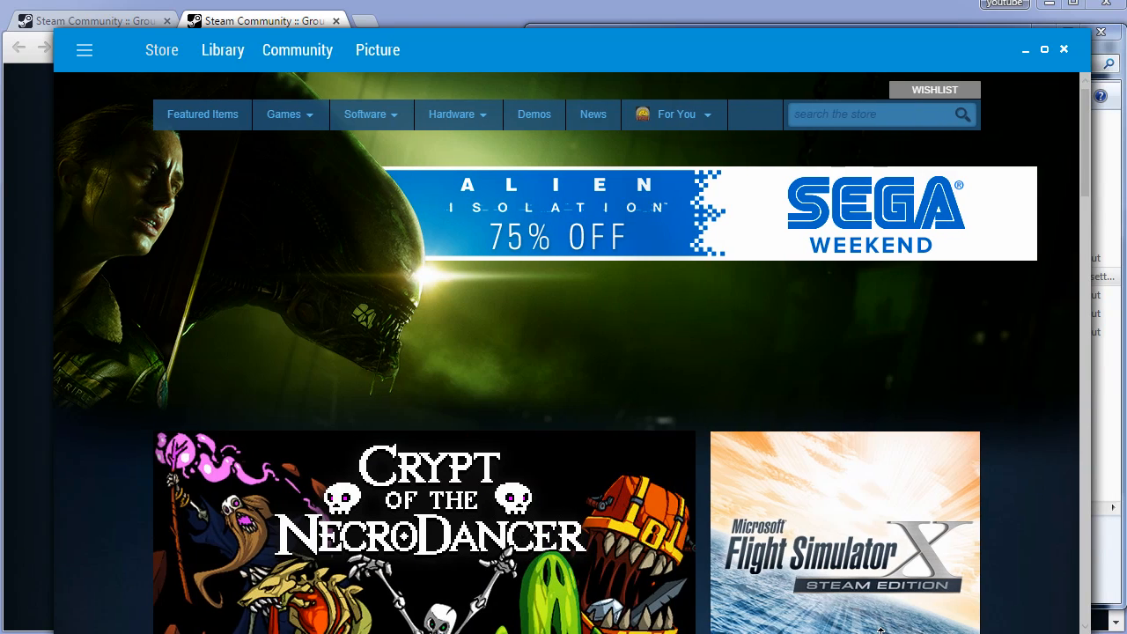
scroll("down", 3)
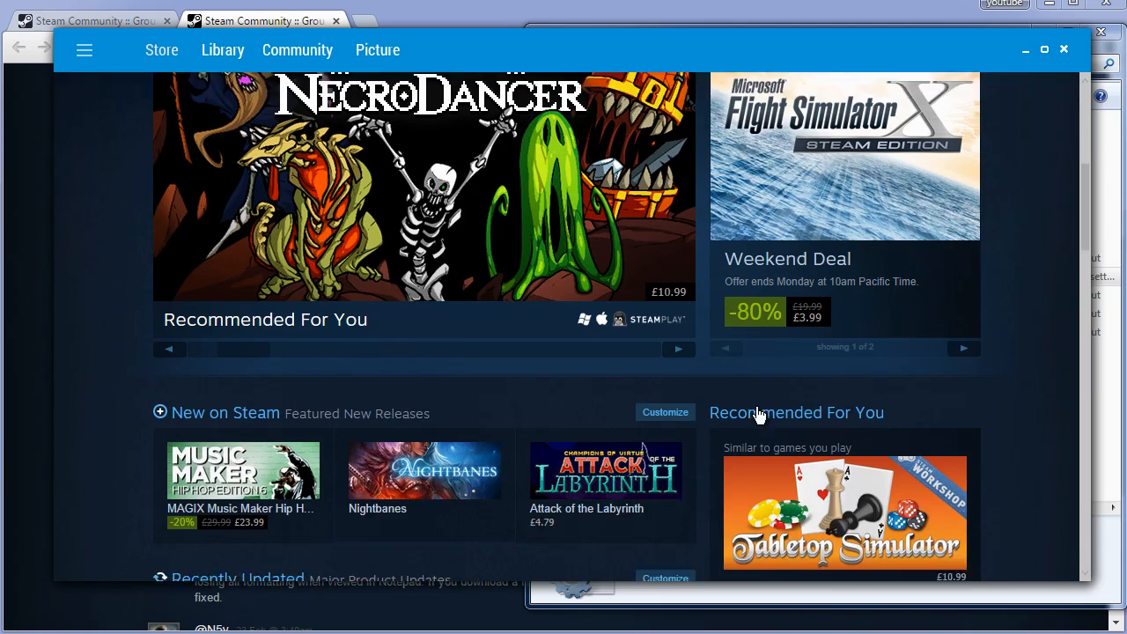
scroll("down", 3)
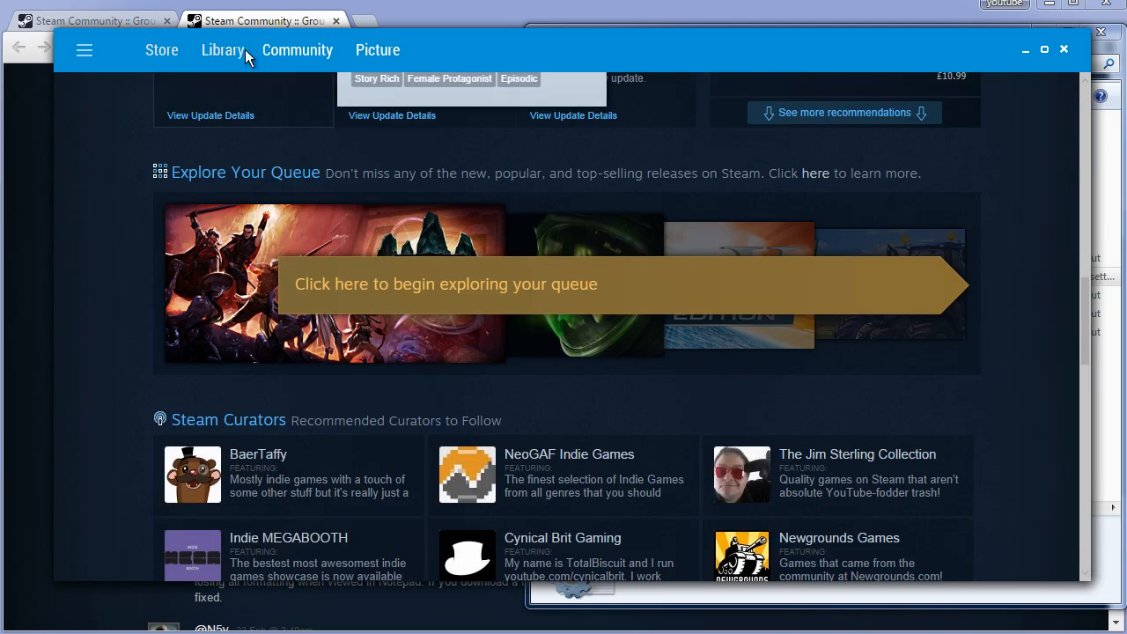
left_click(222, 49)
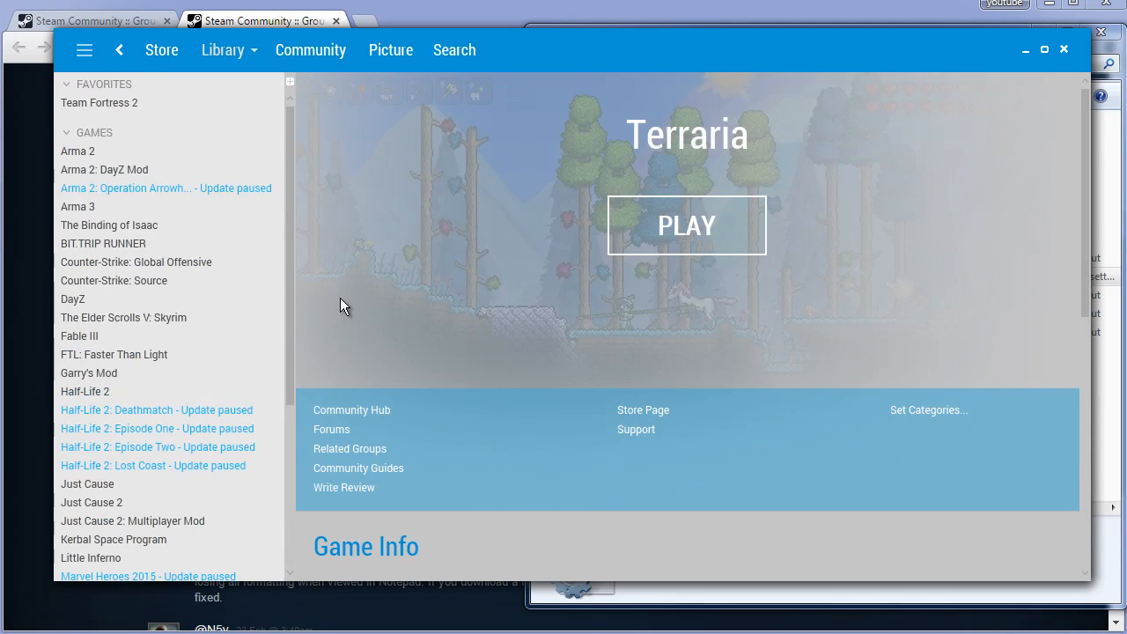
left_click(310, 50)
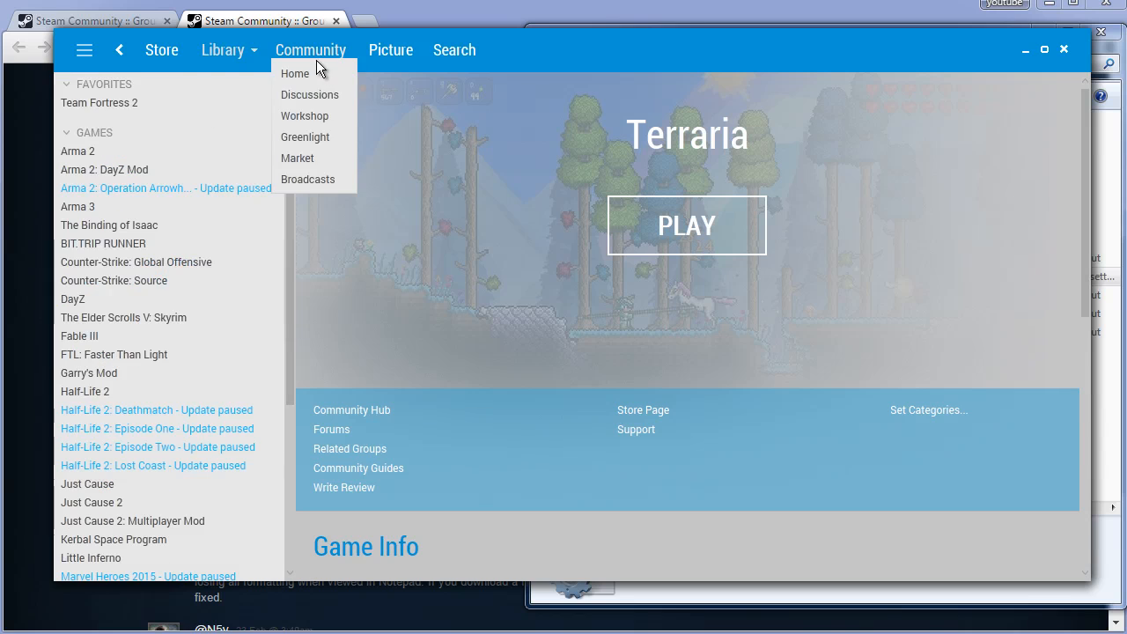
left_click(162, 50)
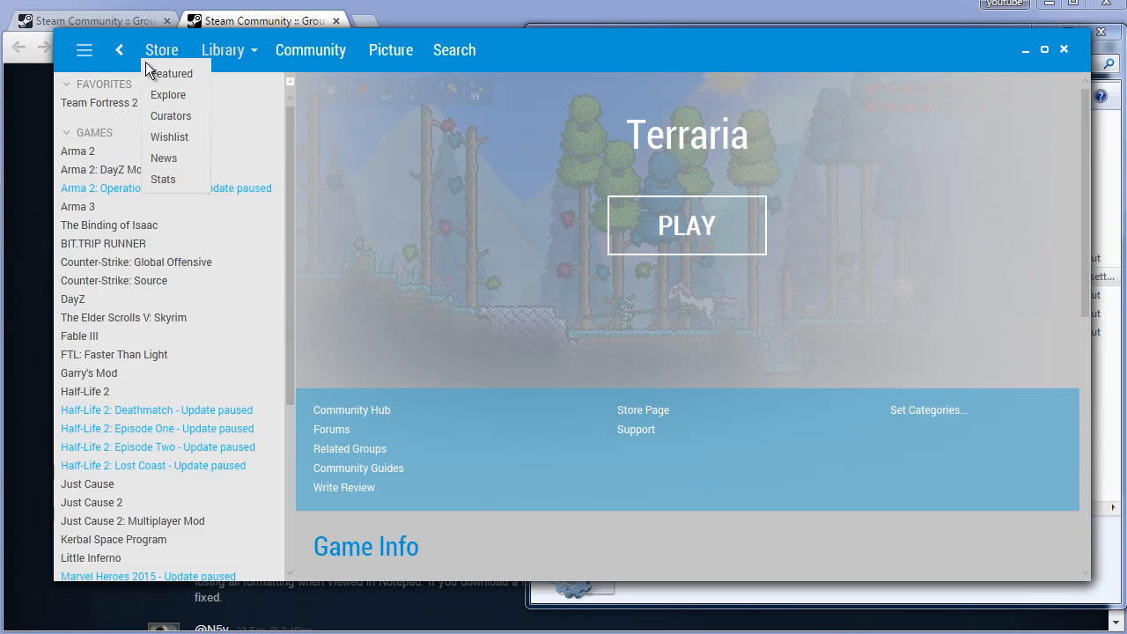
left_click(173, 74)
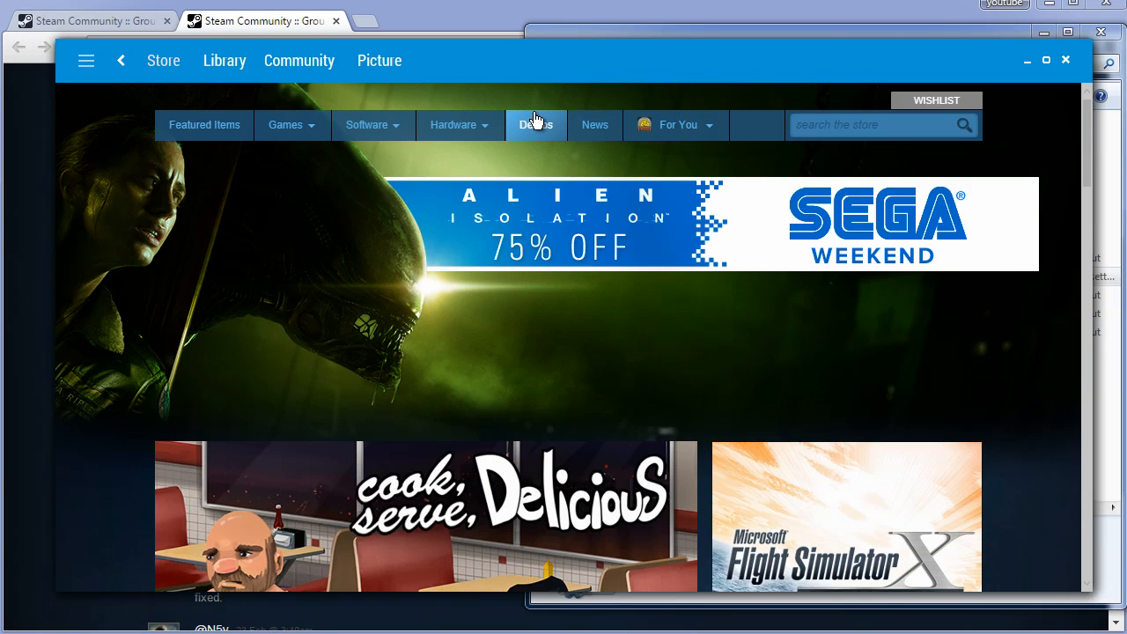
mouse_move(563, 77)
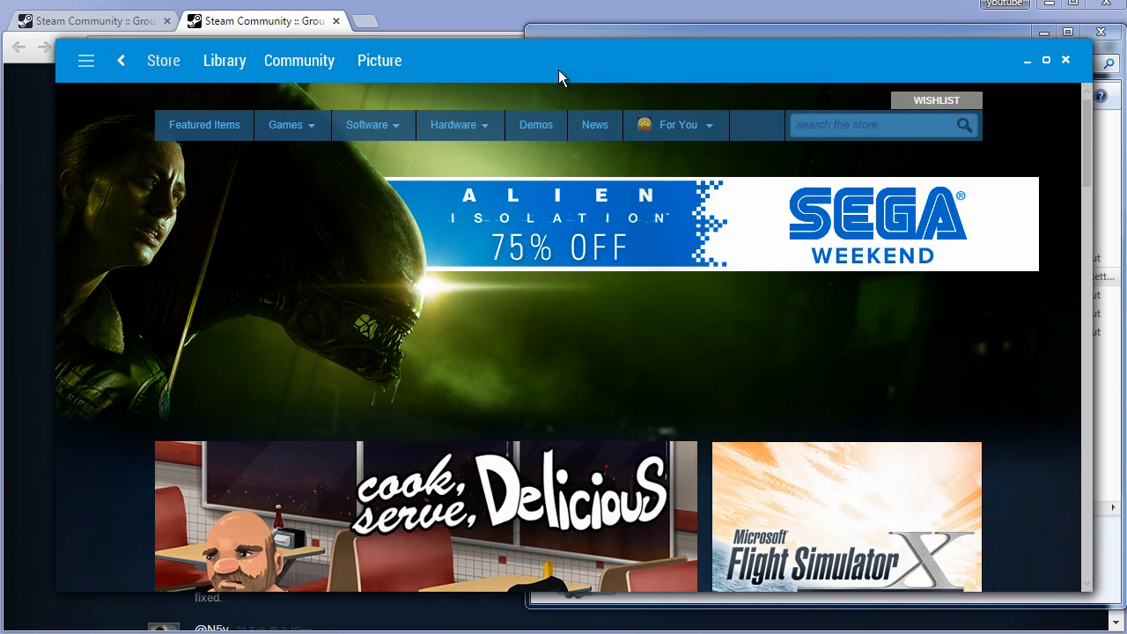